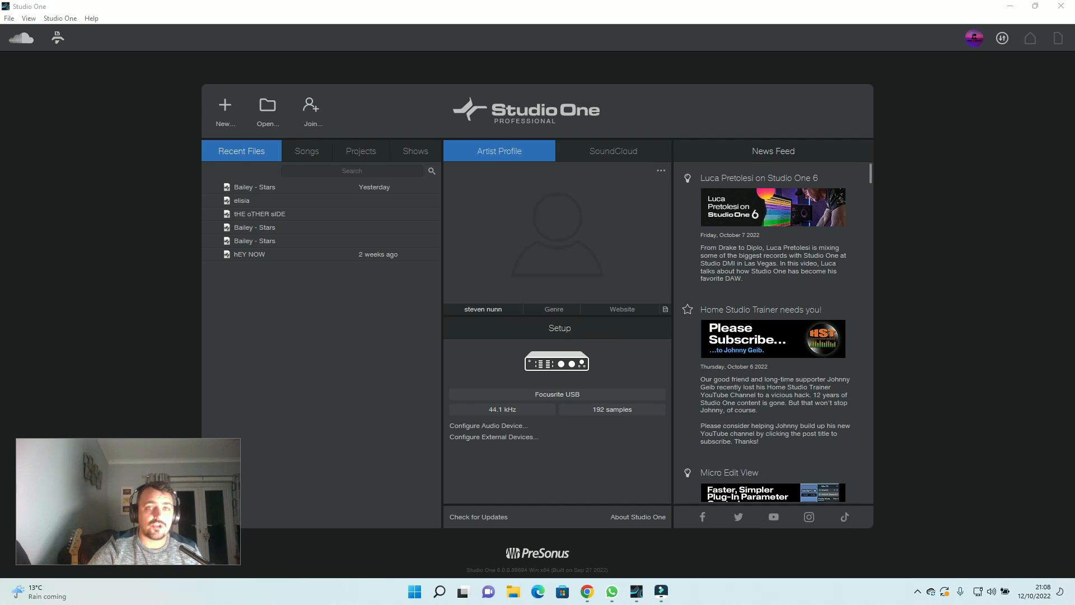
mouse_move(458, 204)
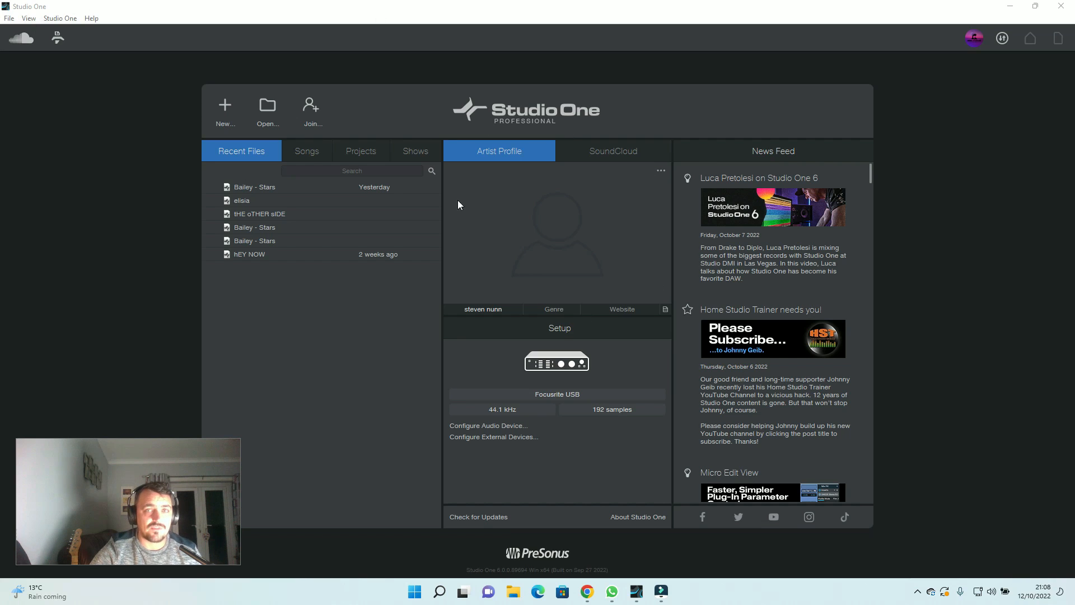
mouse_move(544, 111)
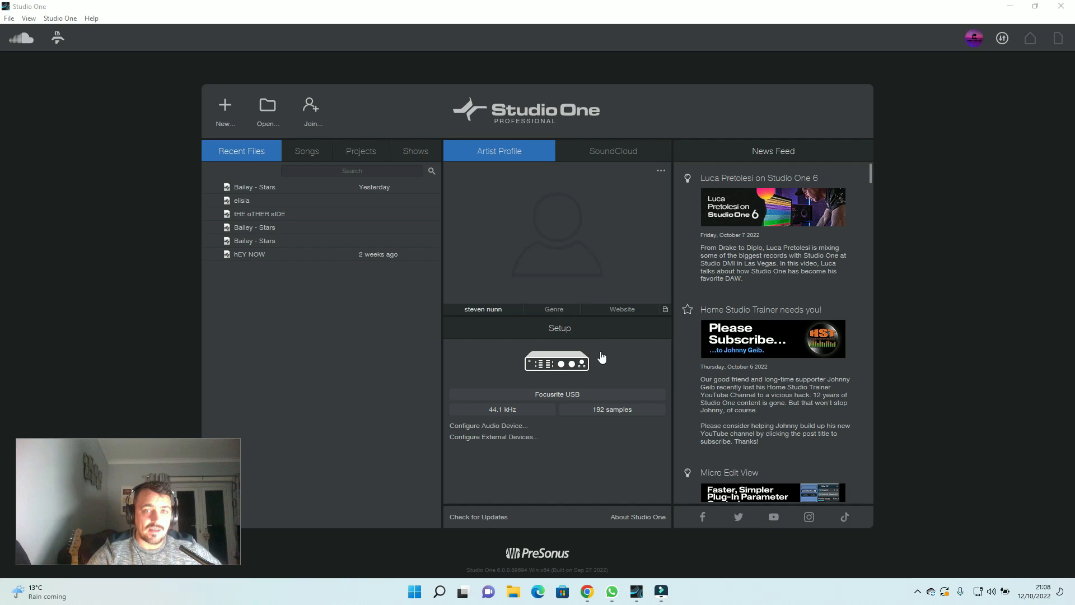
mouse_move(548, 398)
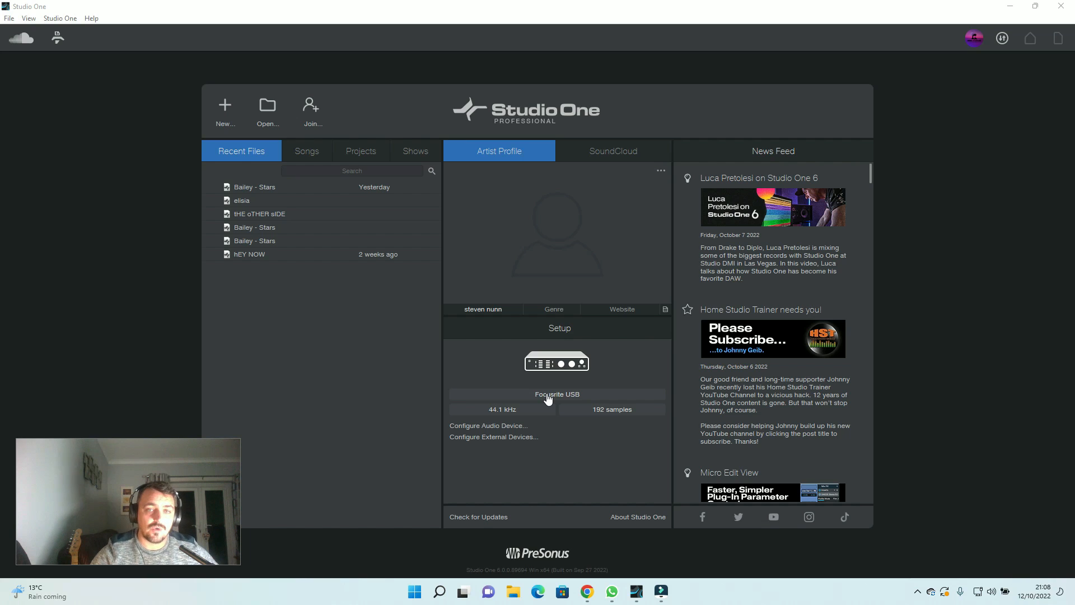
Browse the Songs and Projects lists, return to Recent Files, and start a new song
click(489, 425)
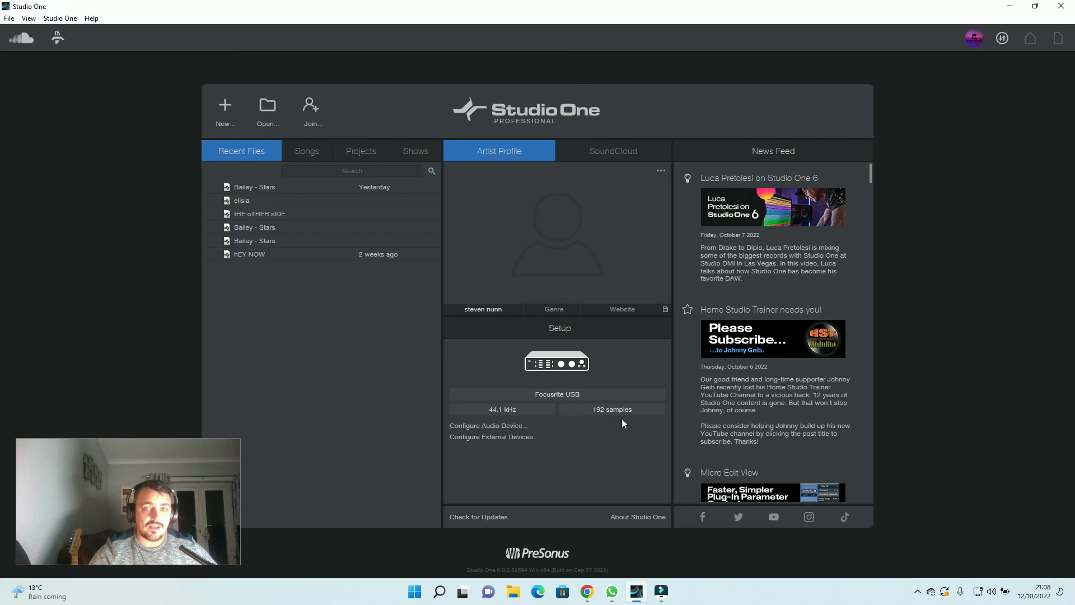
mouse_move(609, 421)
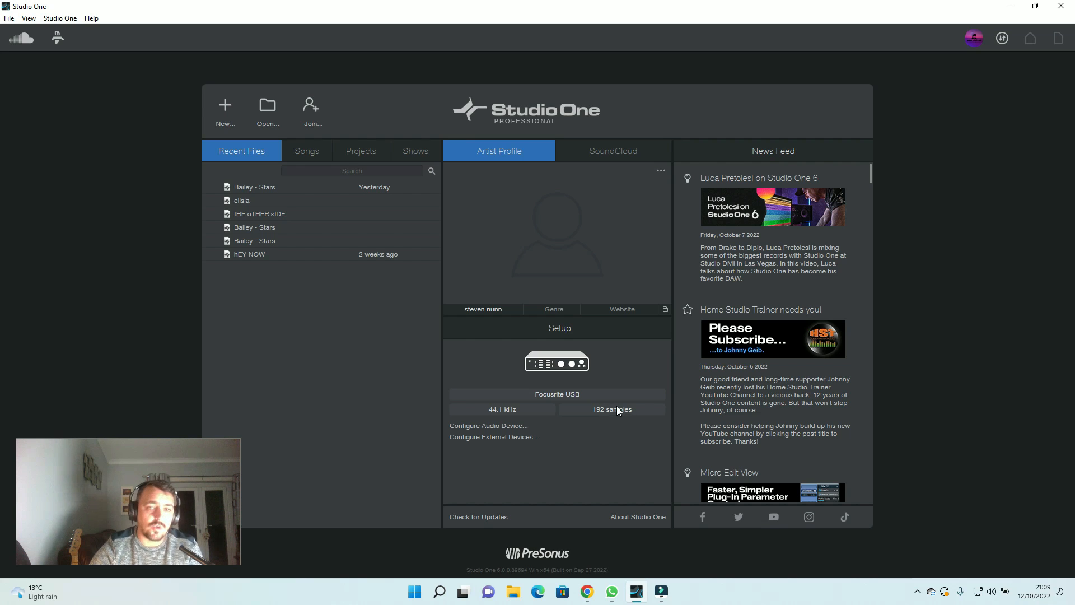
mouse_move(537, 165)
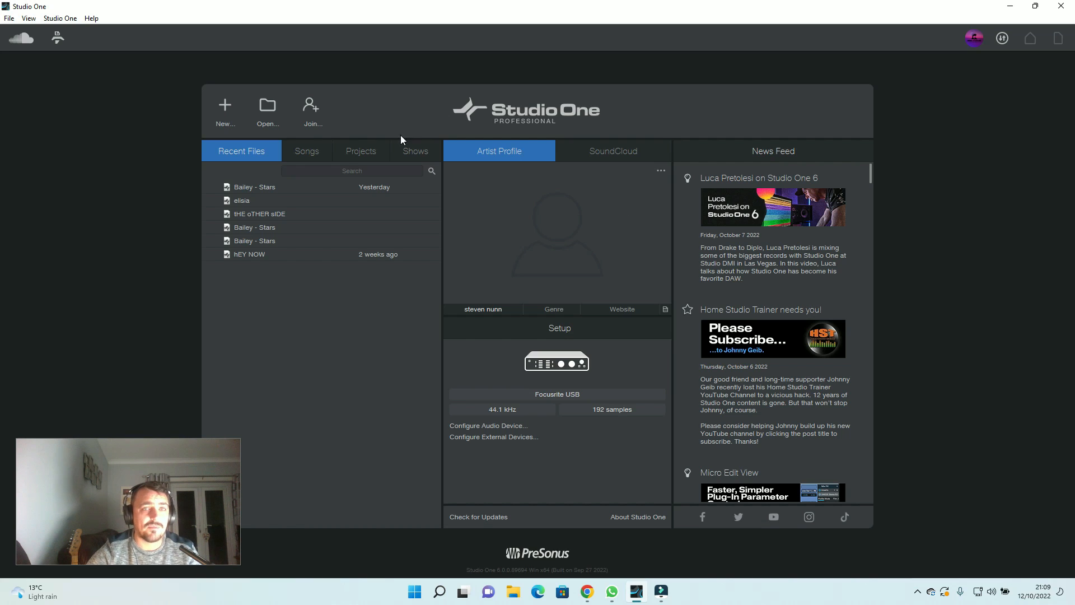
mouse_move(259, 167)
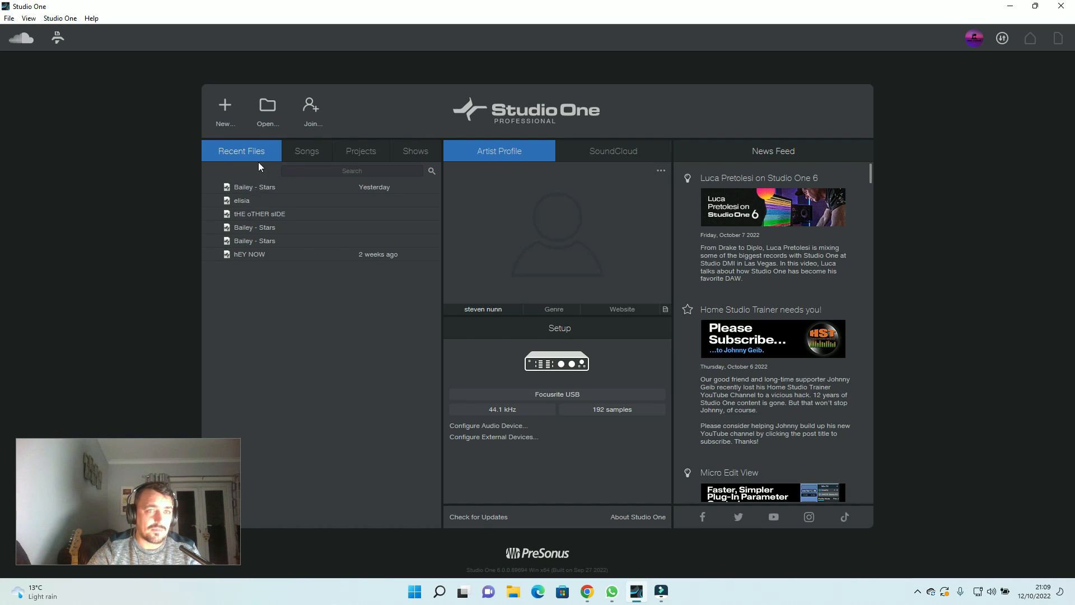
click(305, 151)
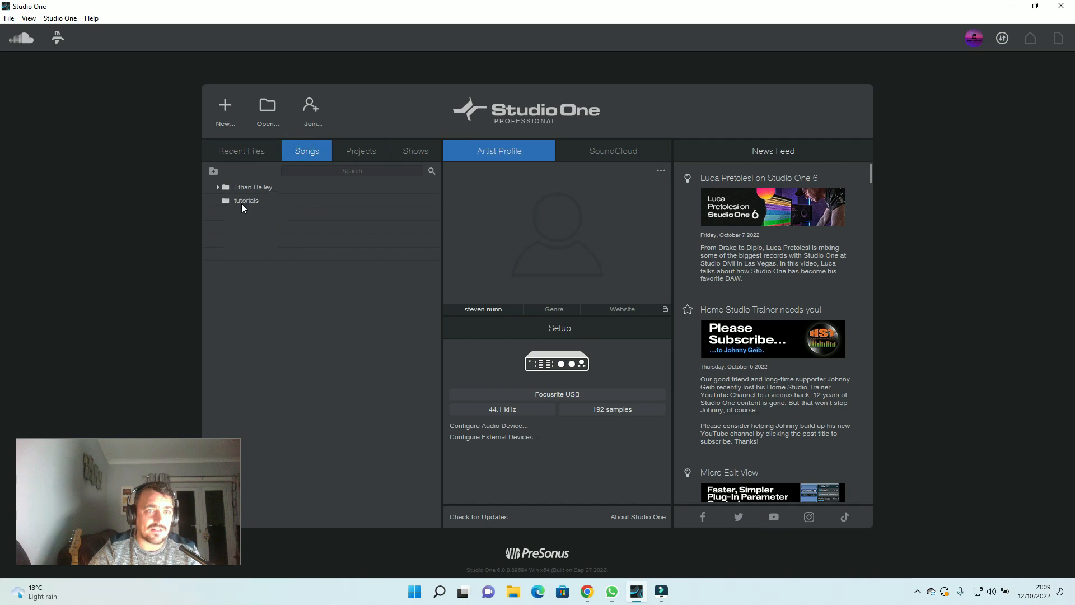
click(360, 151)
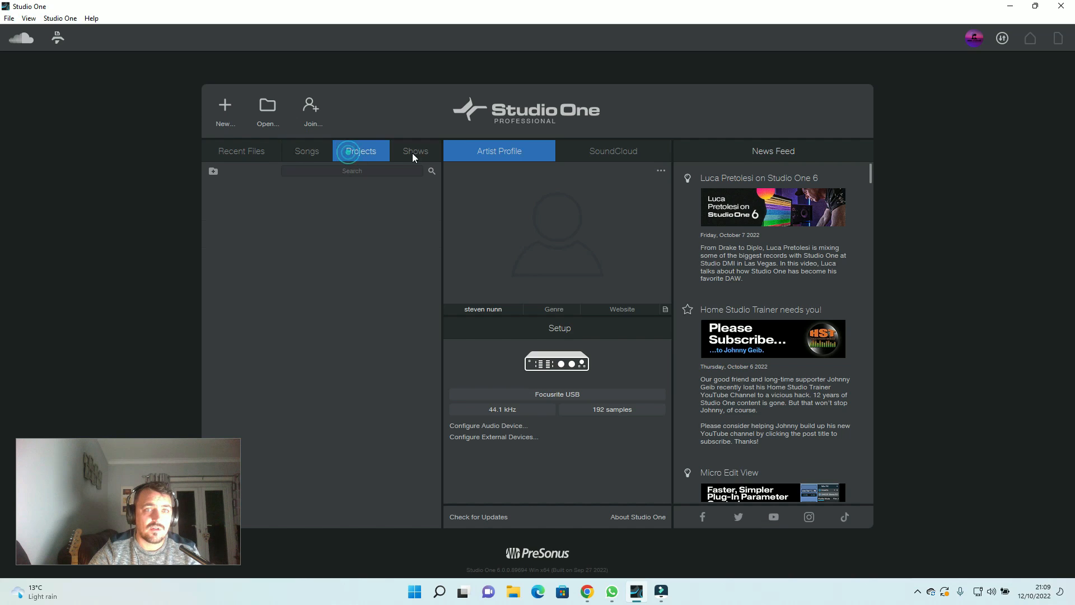
click(240, 150)
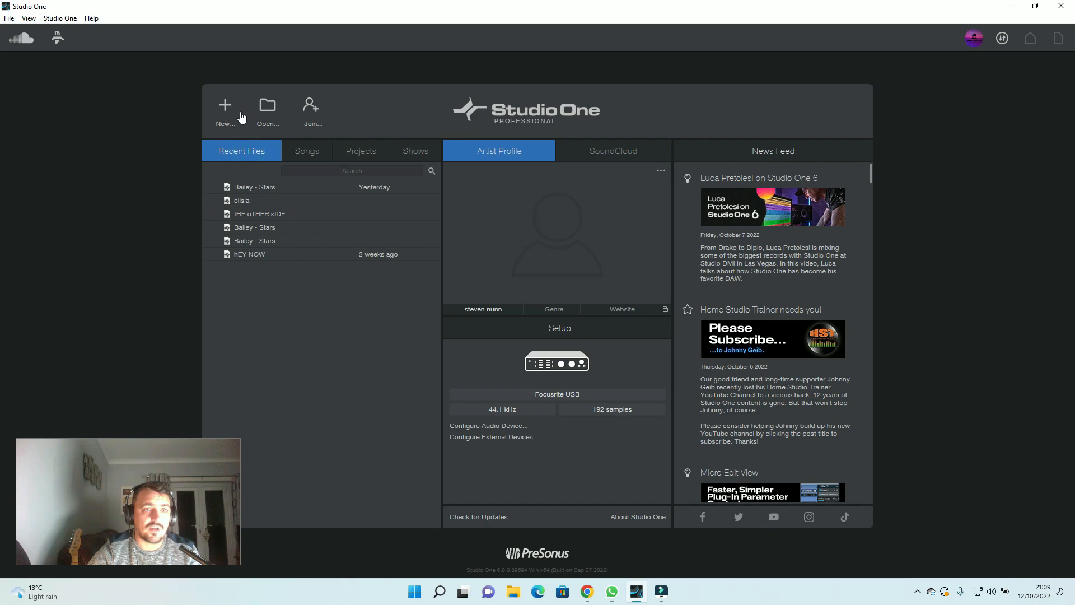
click(224, 109)
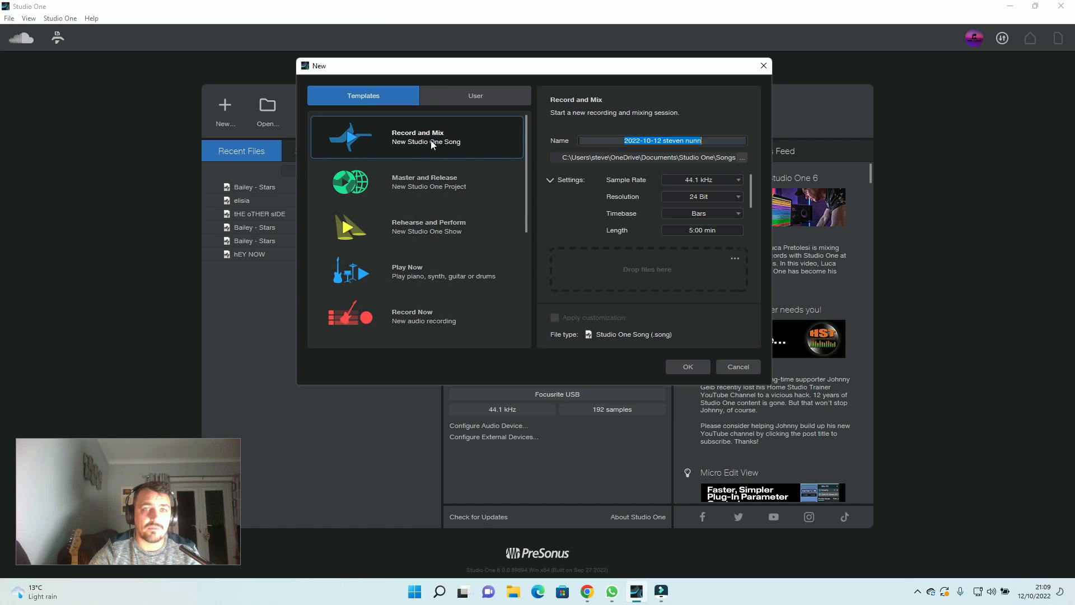
Choose the Record and Mix template, name the song 'Tutorial 1', and browse for a save location
click(653, 141)
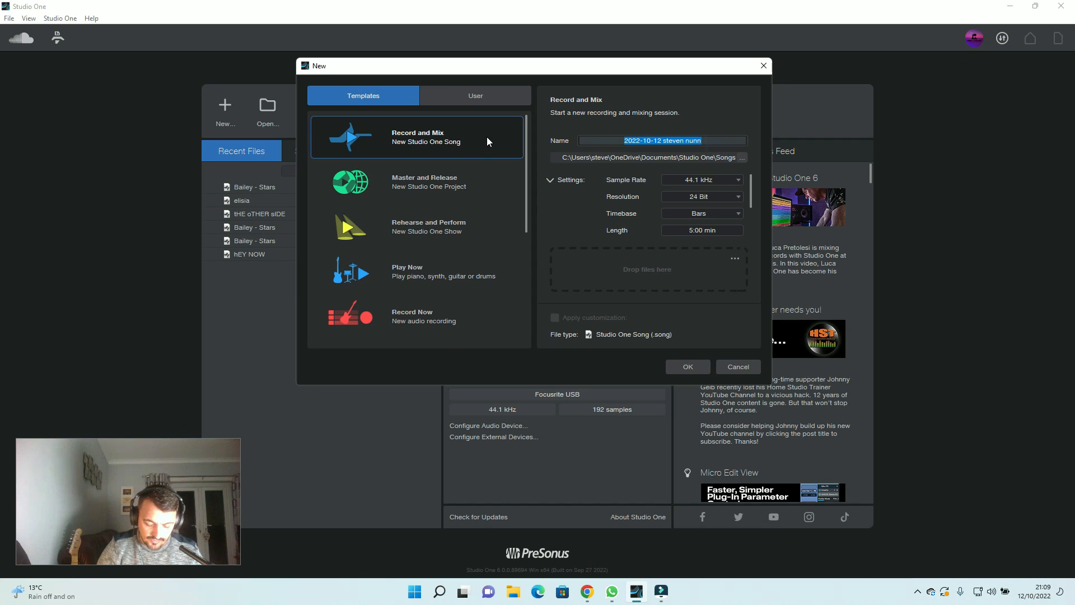
text(Tutorial 1)
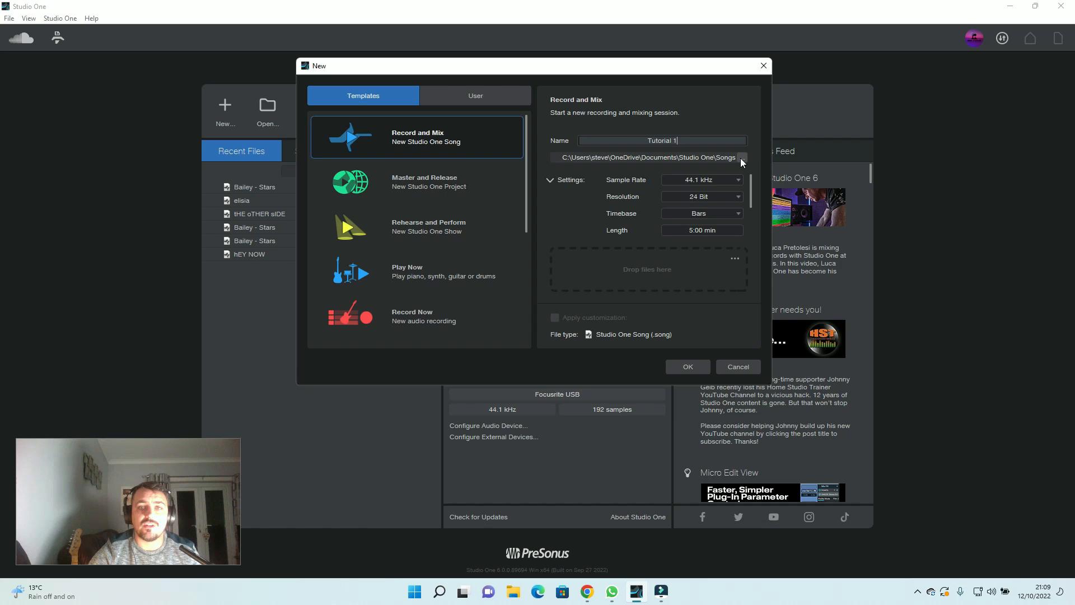
click(740, 157)
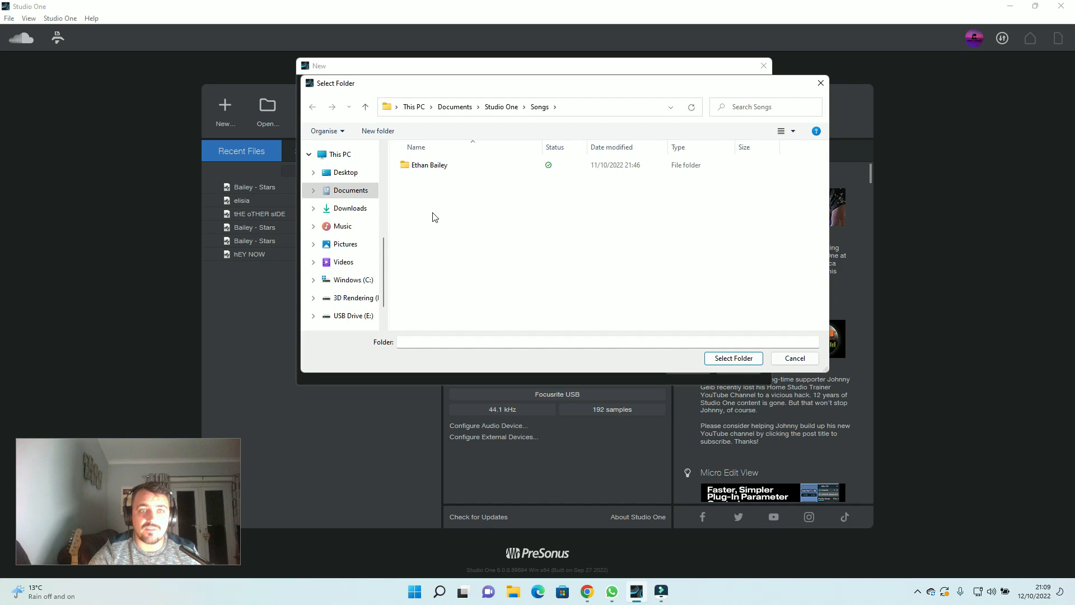
Create a 'Tutorials' folder inside Songs and select it as the save location
click(377, 131)
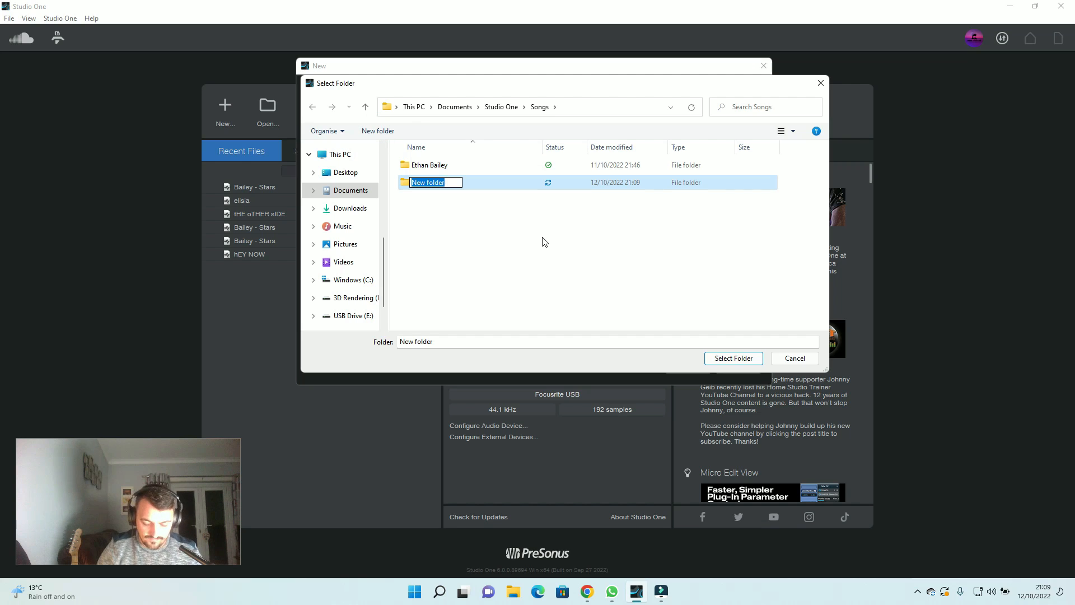
text(Tutorials)
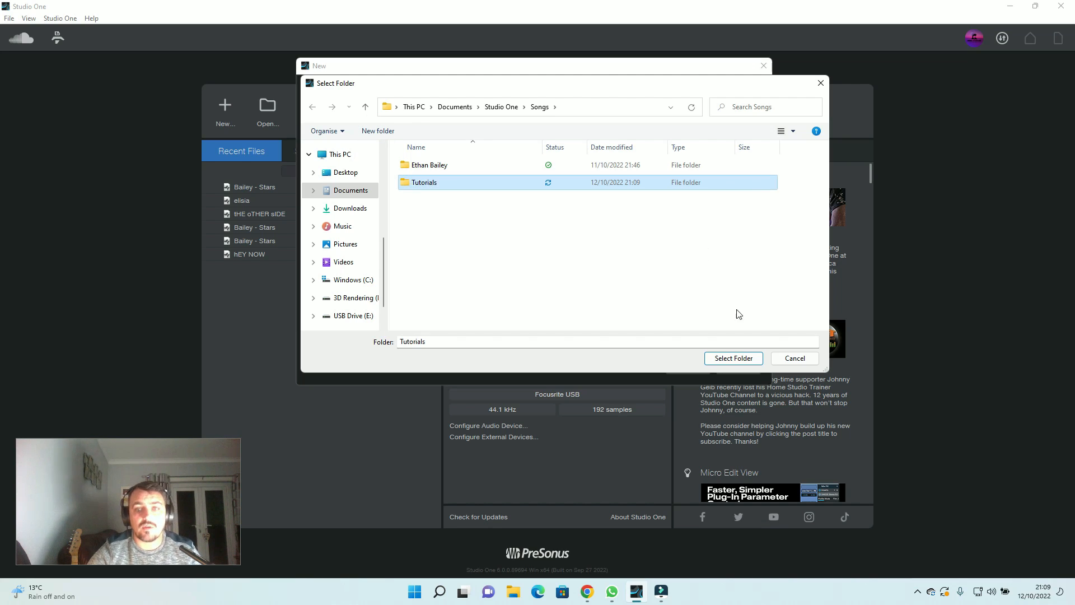
click(732, 357)
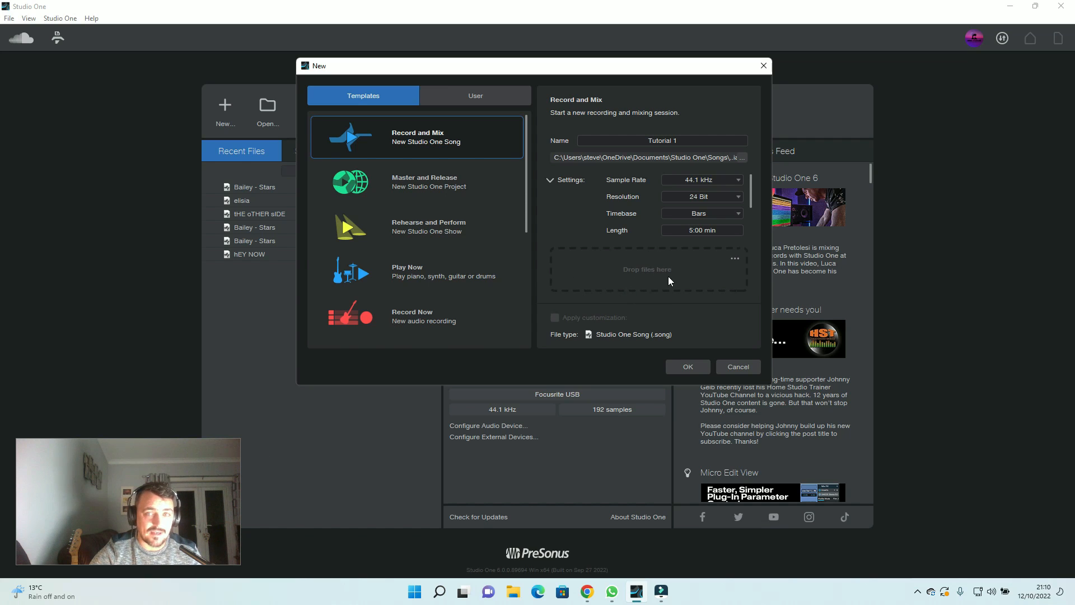
mouse_move(645, 296)
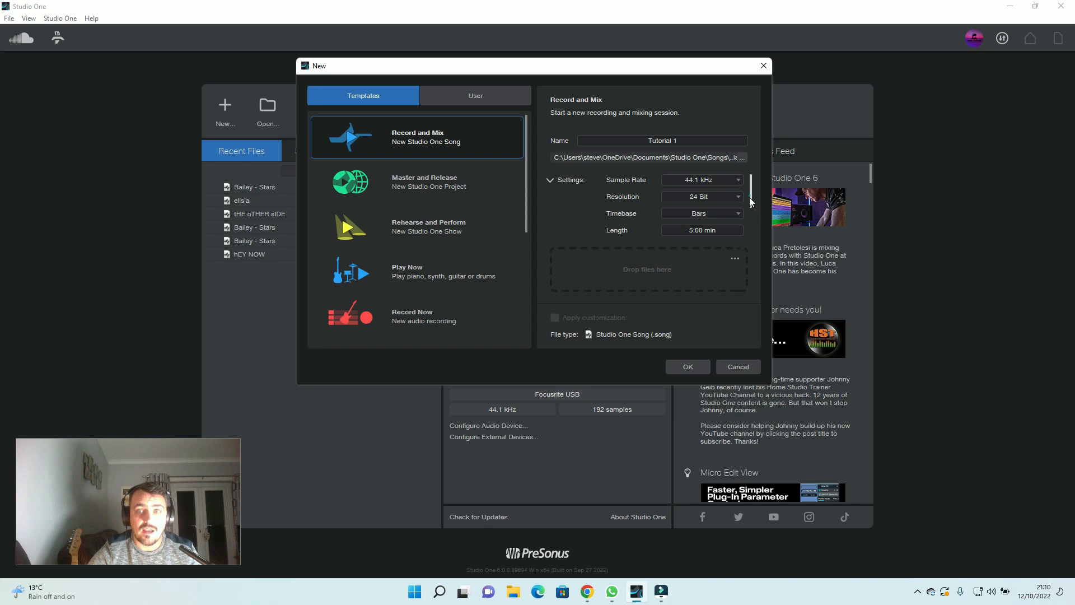
Keep the time signature at 4/4 and 120 BPM and create the song
scroll(down, 3)
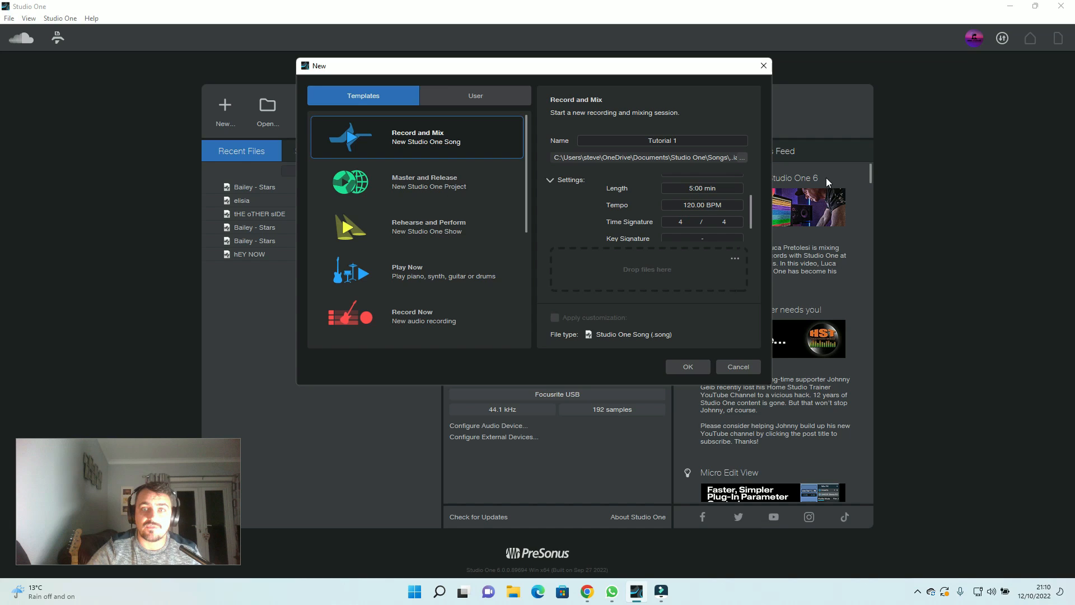
click(680, 213)
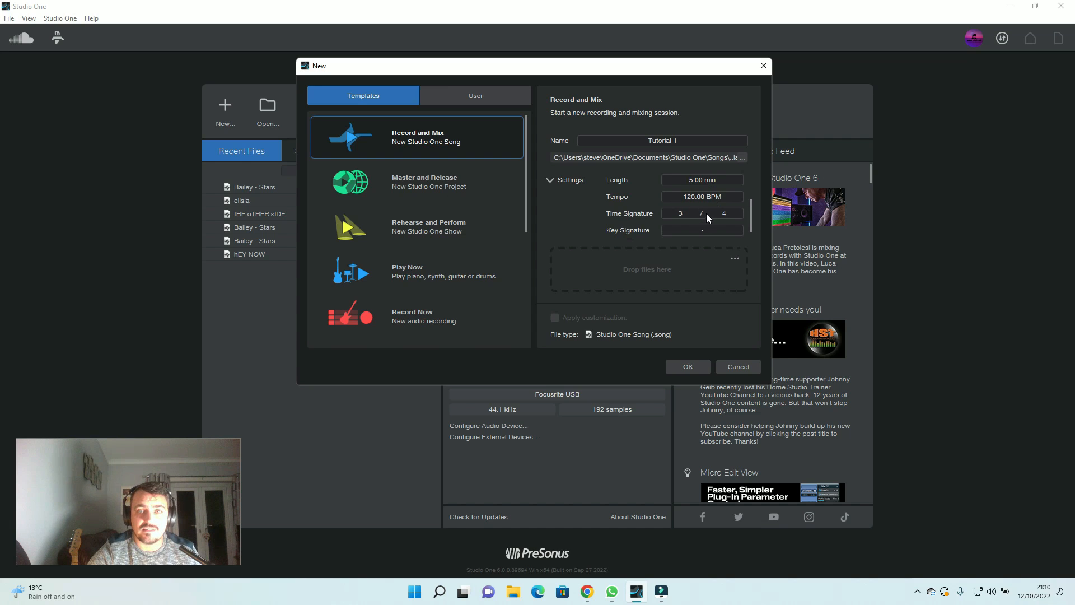
click(679, 213)
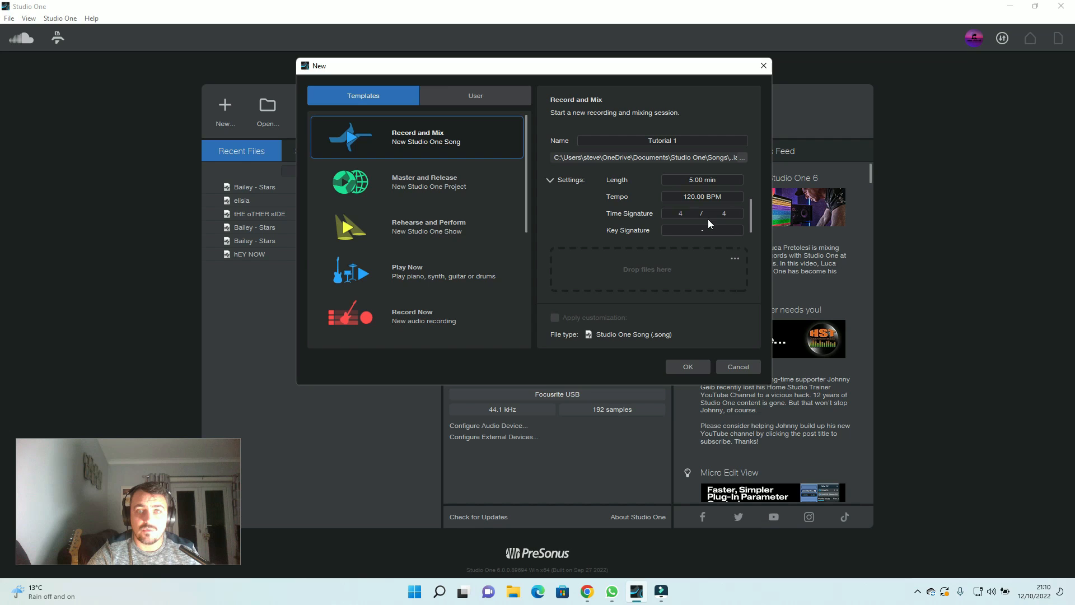
mouse_move(706, 234)
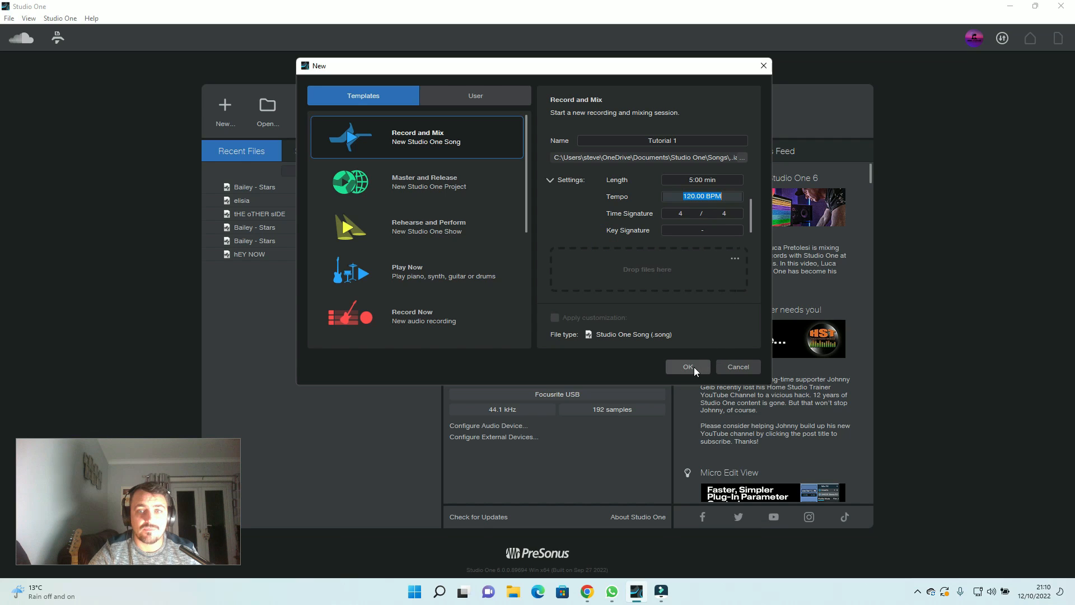
click(686, 366)
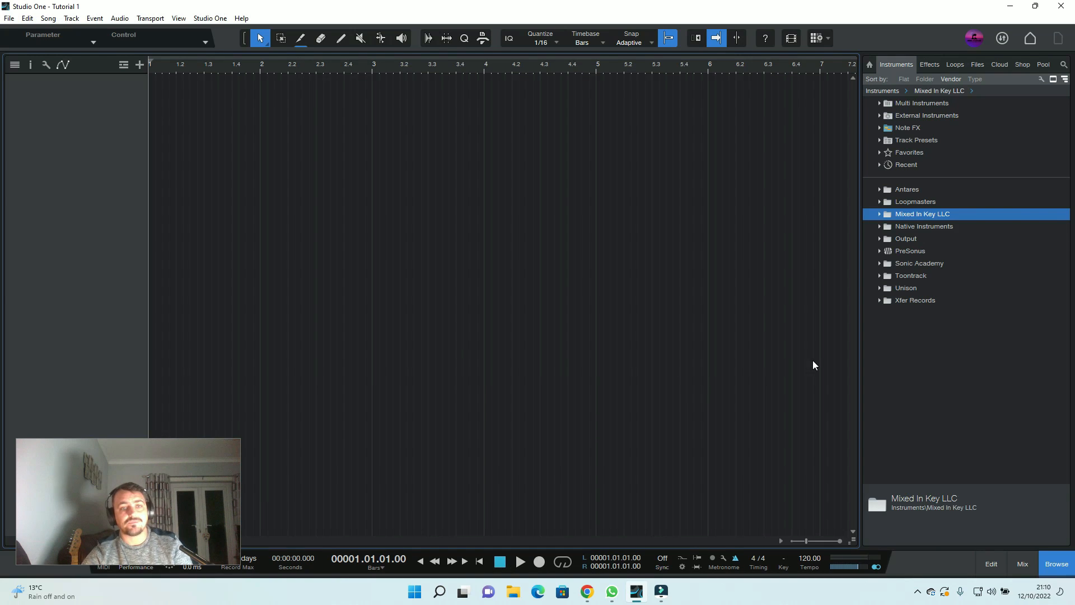
mouse_move(192, 540)
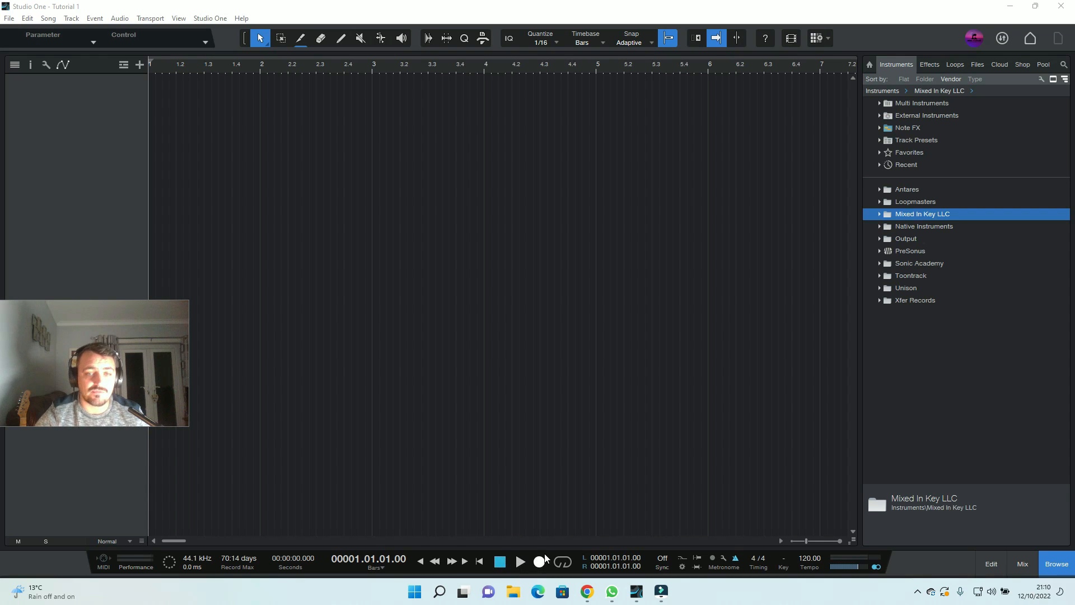
click(561, 561)
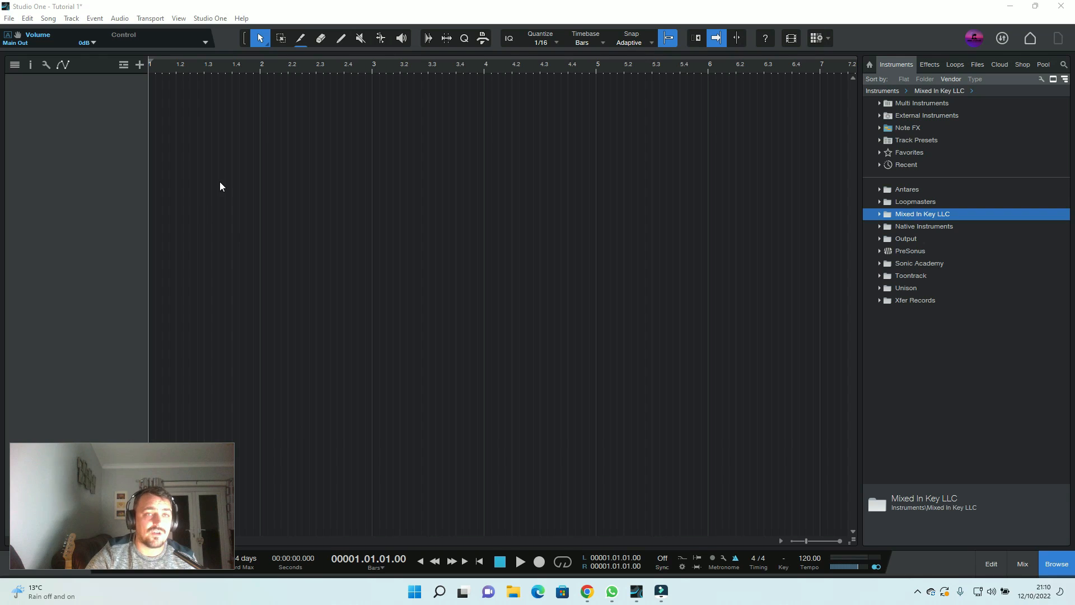
mouse_move(951, 474)
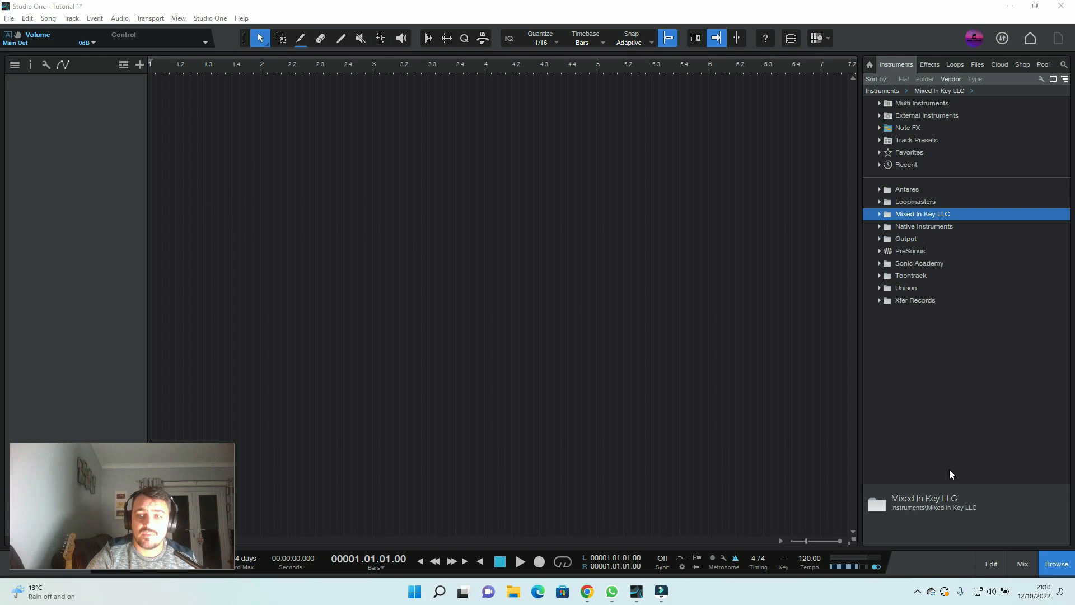
mouse_move(898, 439)
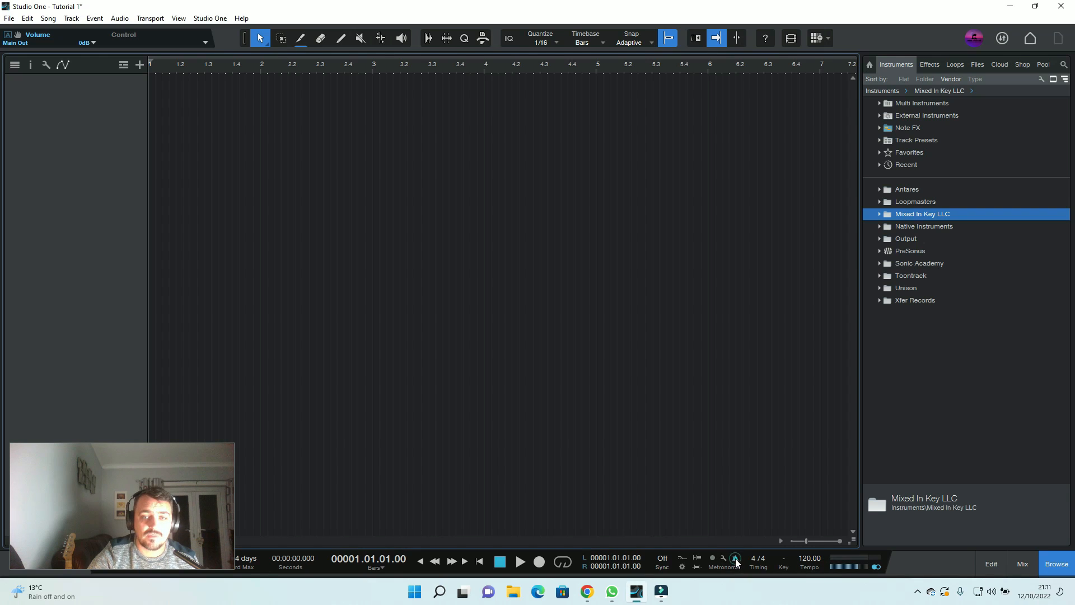
mouse_move(683, 566)
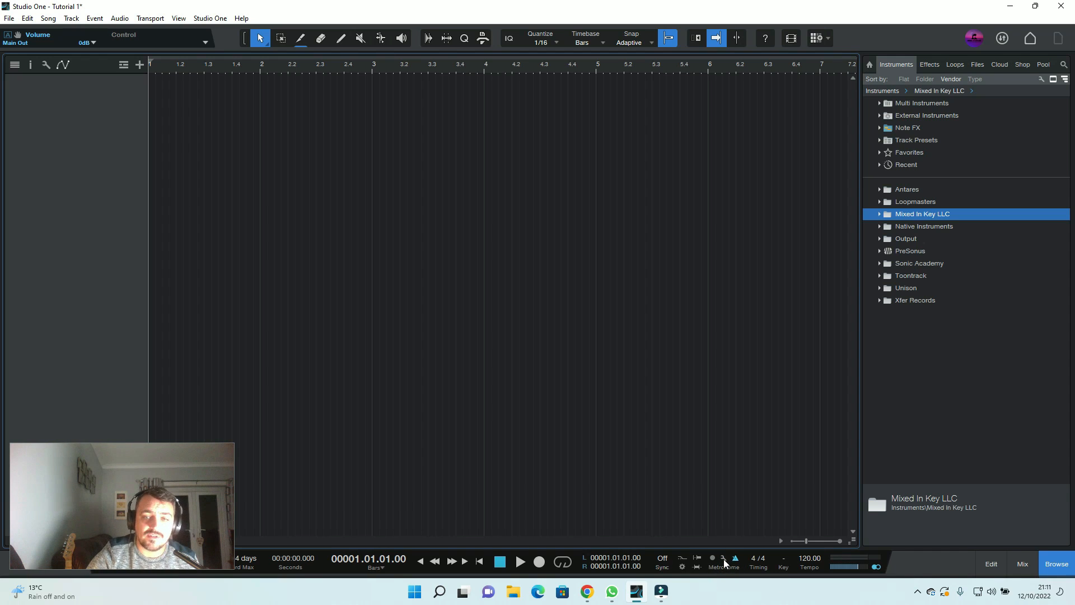
Enable Precount in Metronome Setup and close the window
click(722, 557)
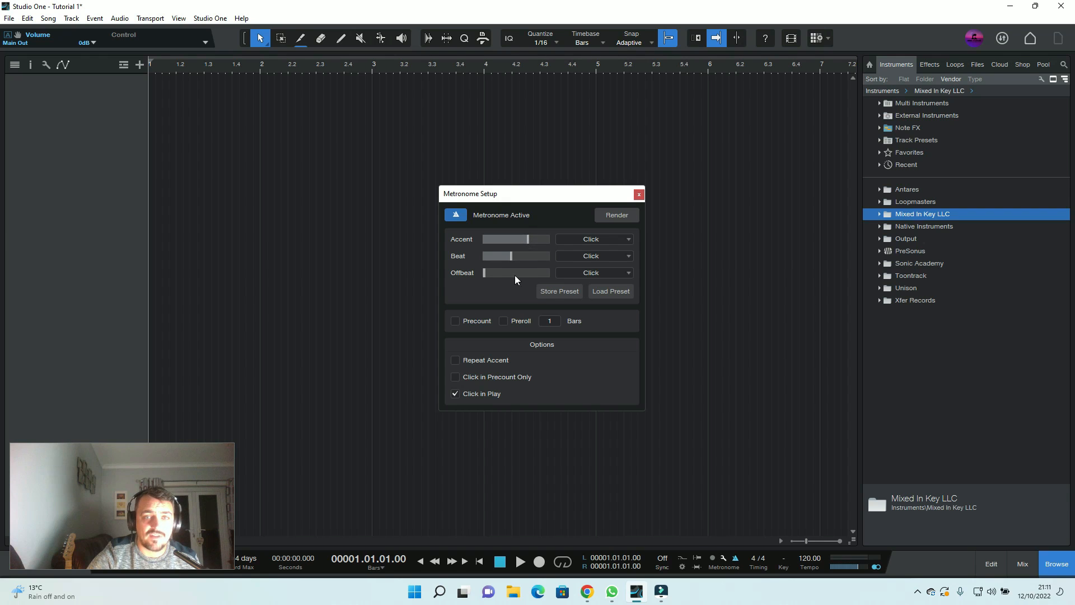
click(454, 321)
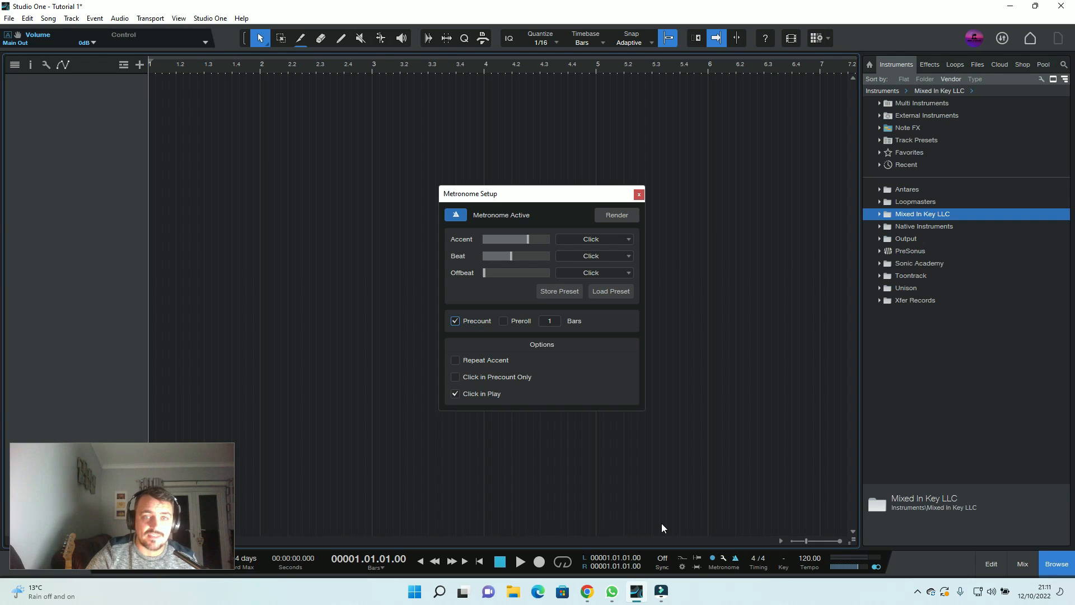
click(637, 194)
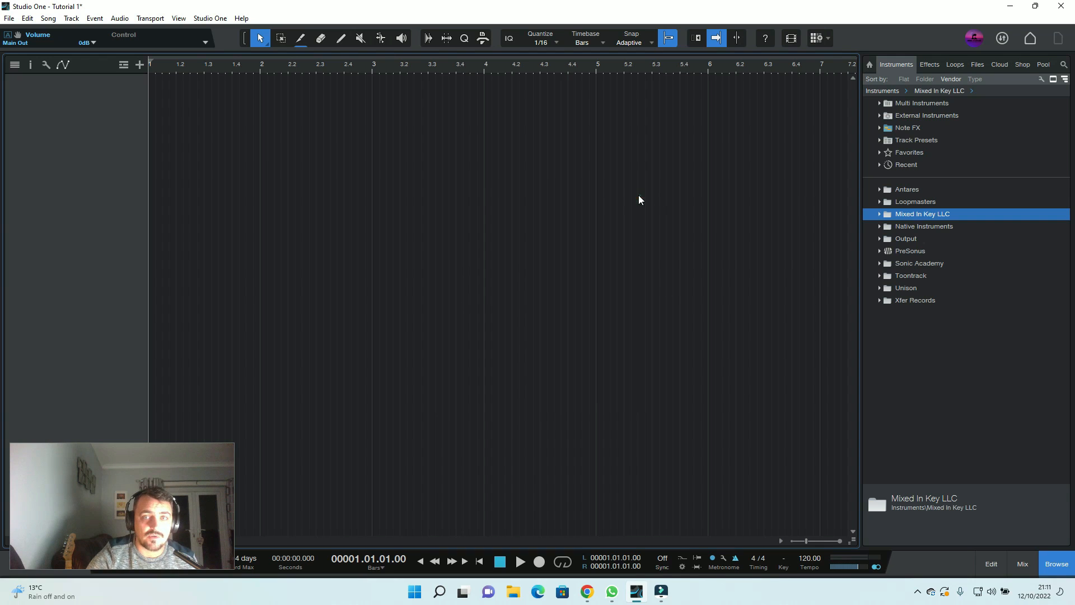
mouse_move(612, 138)
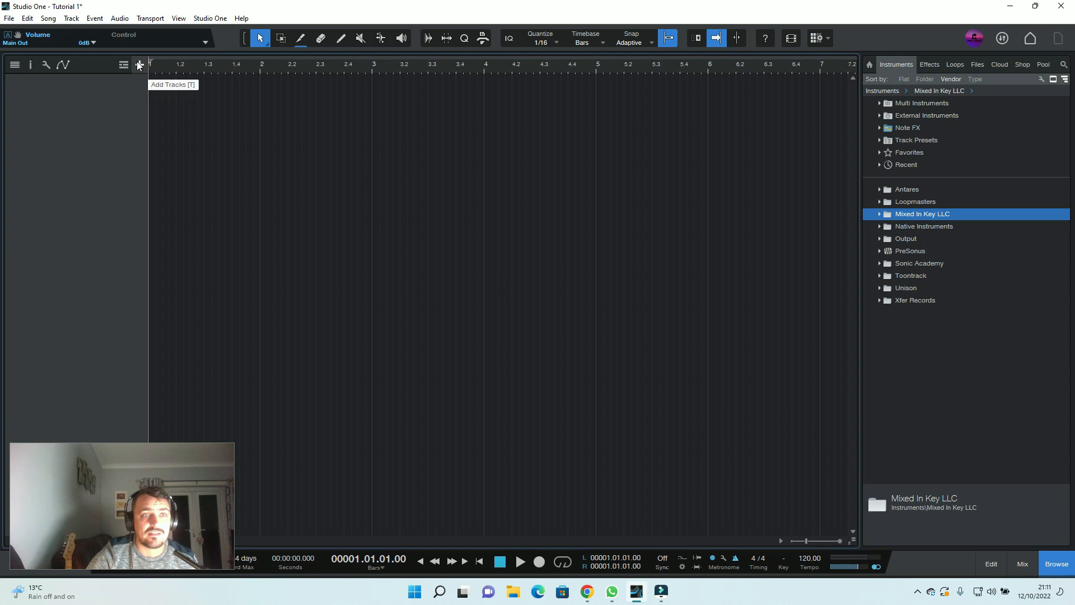
Bring up the Add Tracks dialog from the track list
click(137, 65)
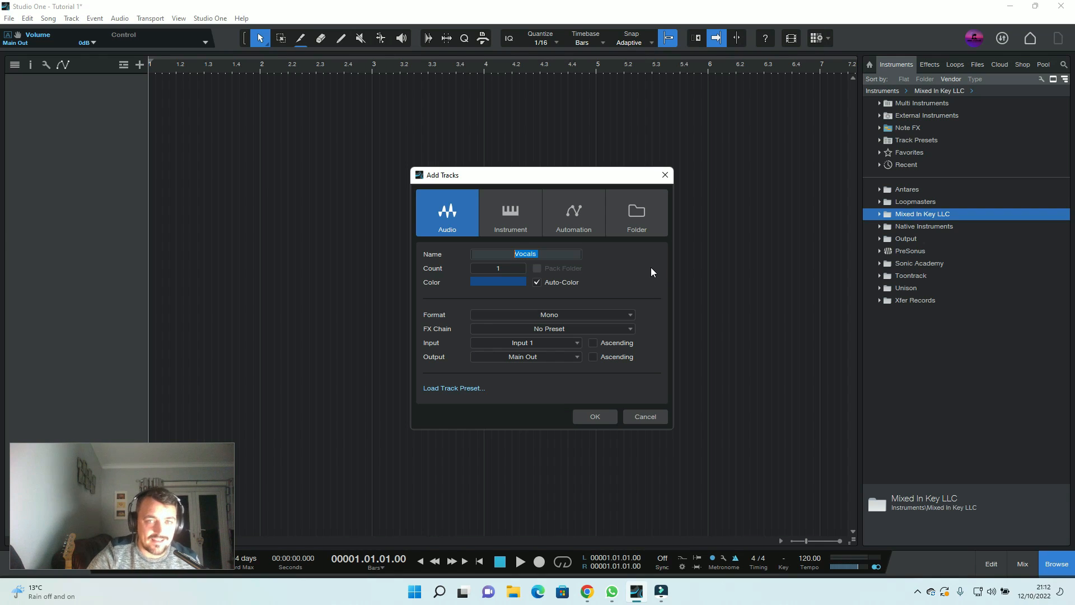
Add a mono Audio track named 'Vocals' on Input 1
click(524, 342)
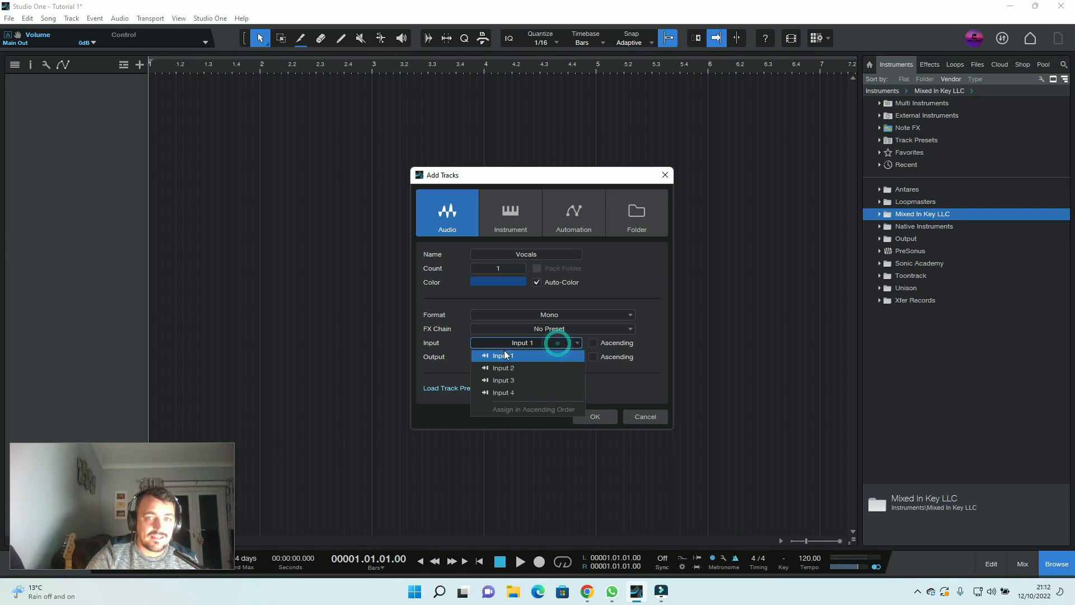
click(503, 354)
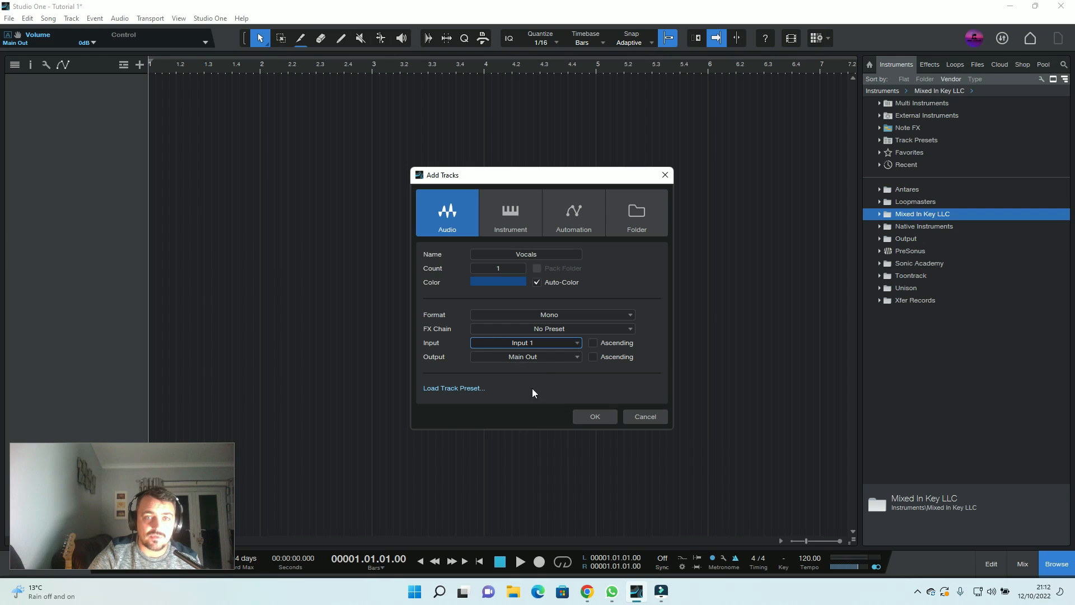
mouse_move(586, 381)
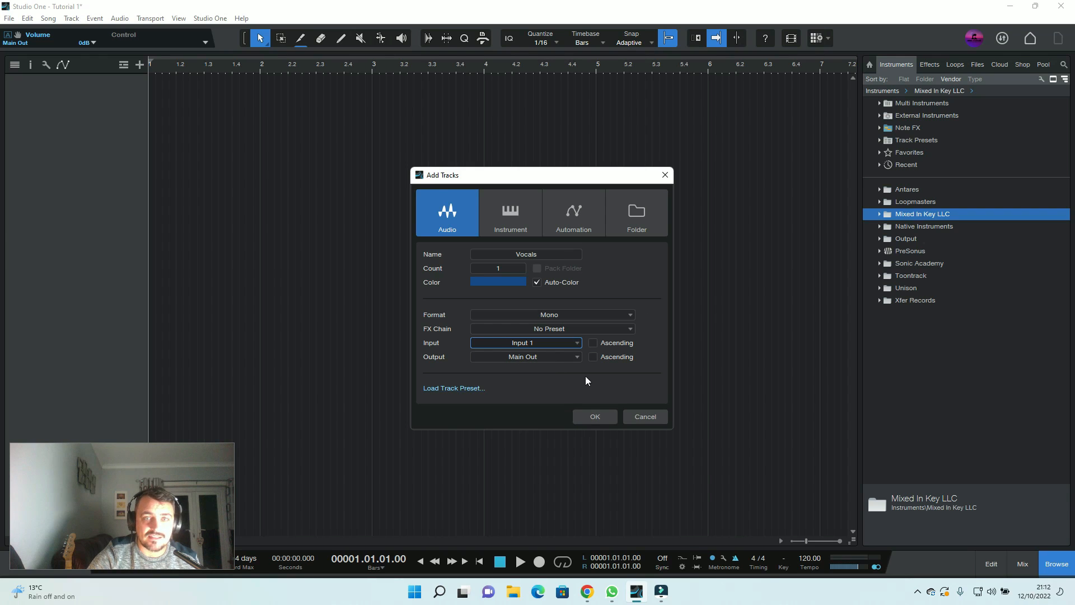
click(509, 213)
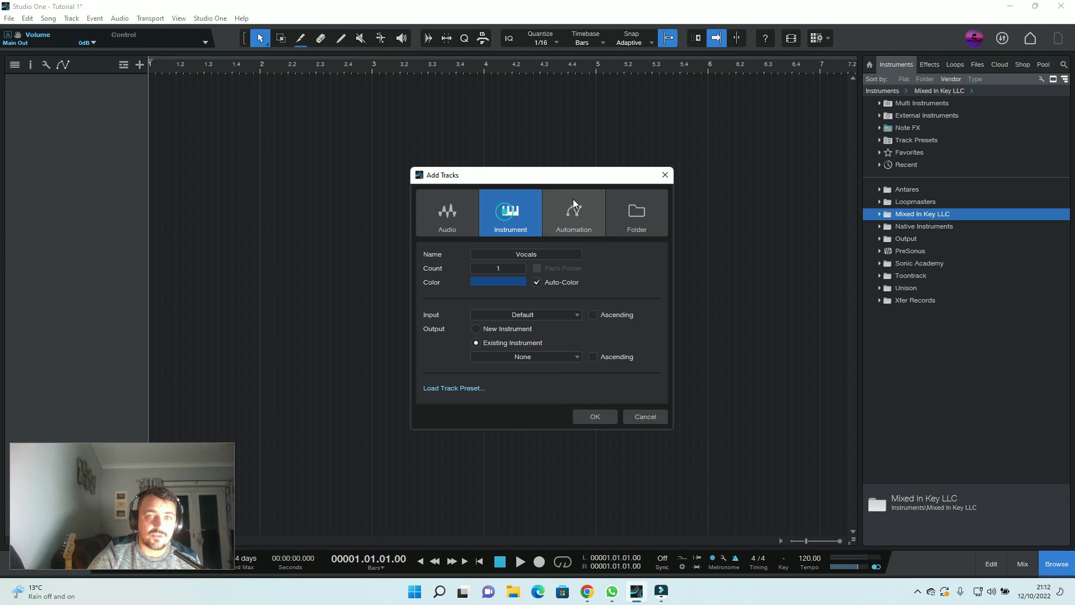
click(446, 212)
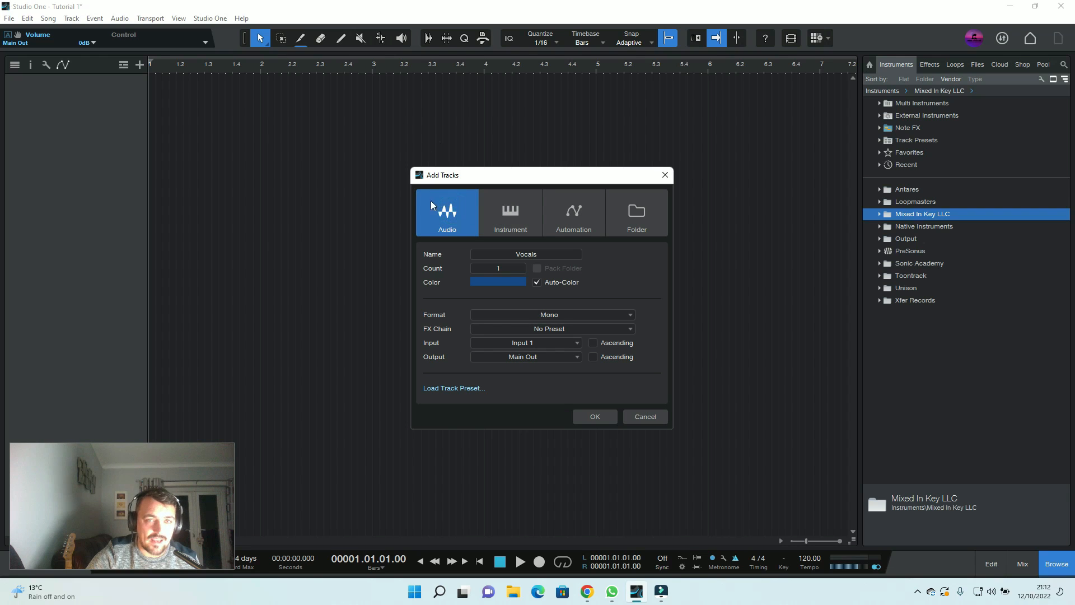
mouse_move(710, 445)
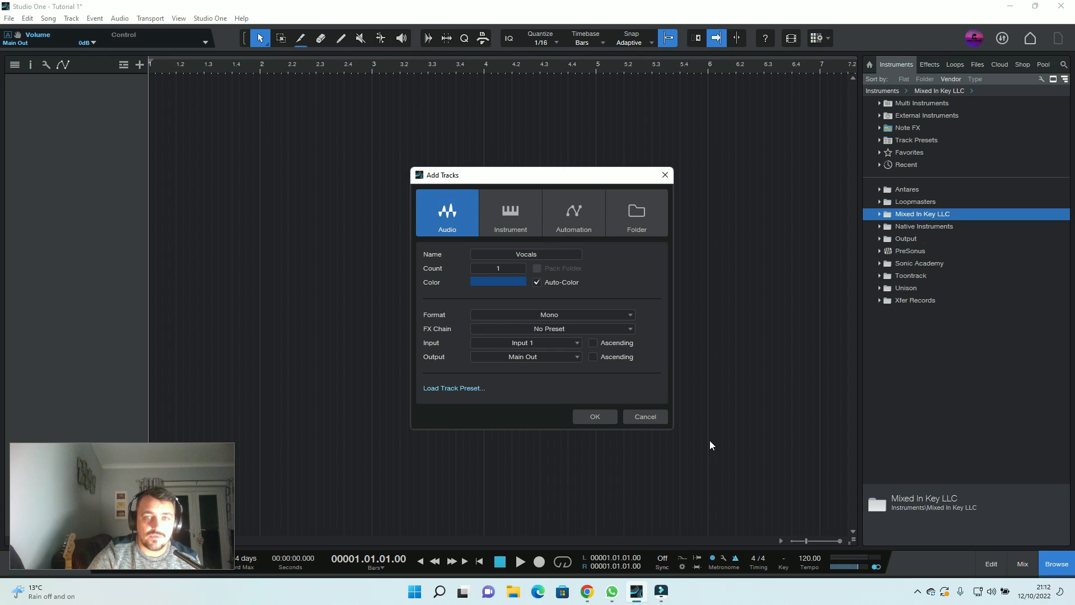
click(594, 416)
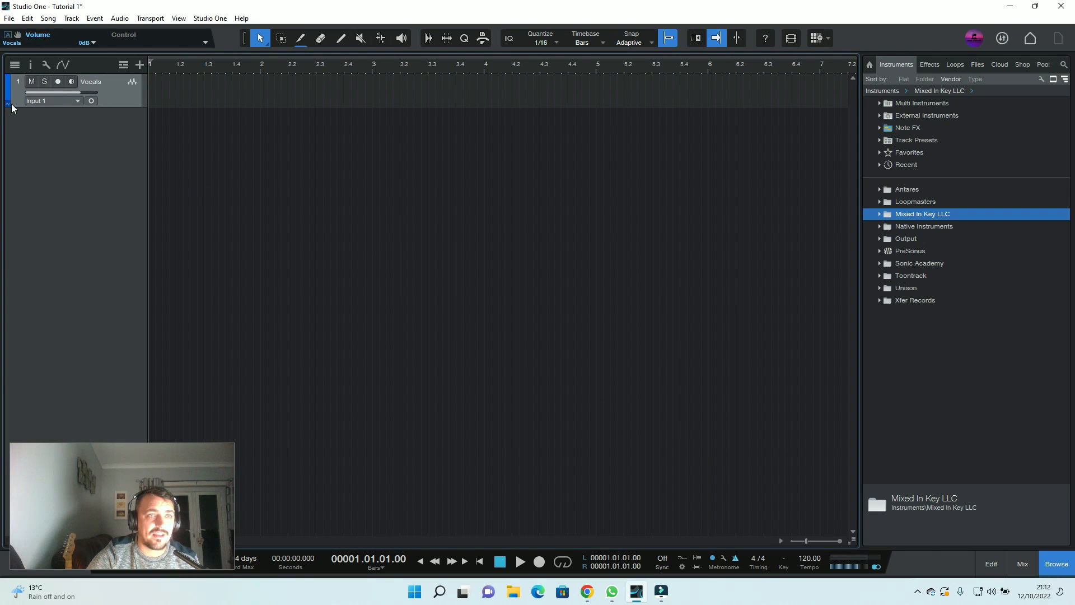
Arm the Vocals track for recording, toggle its monitoring, and lower its volume to -2.7 dB
click(44, 82)
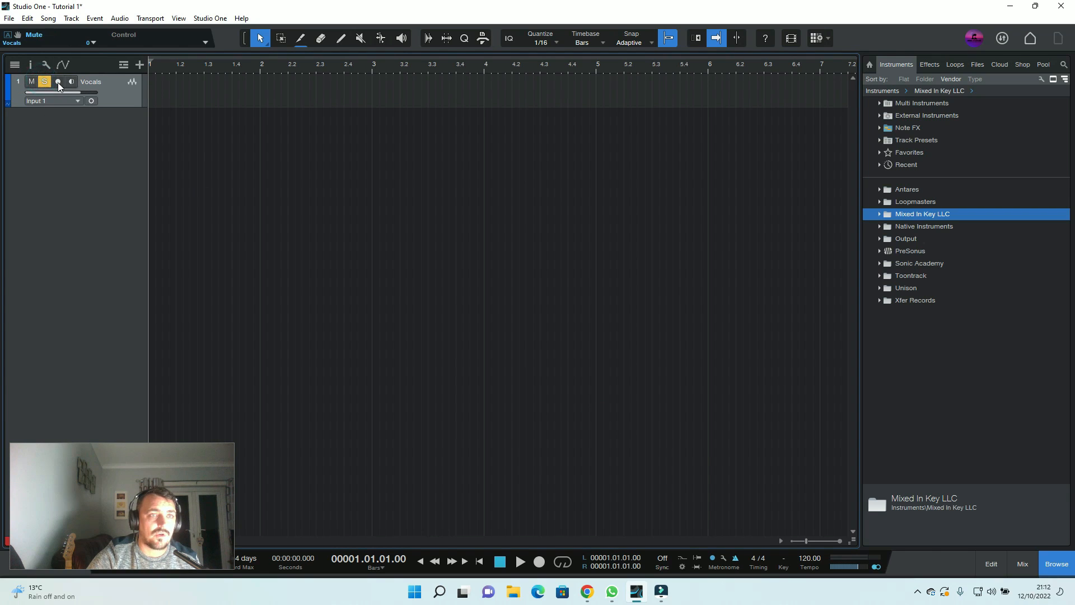
click(58, 82)
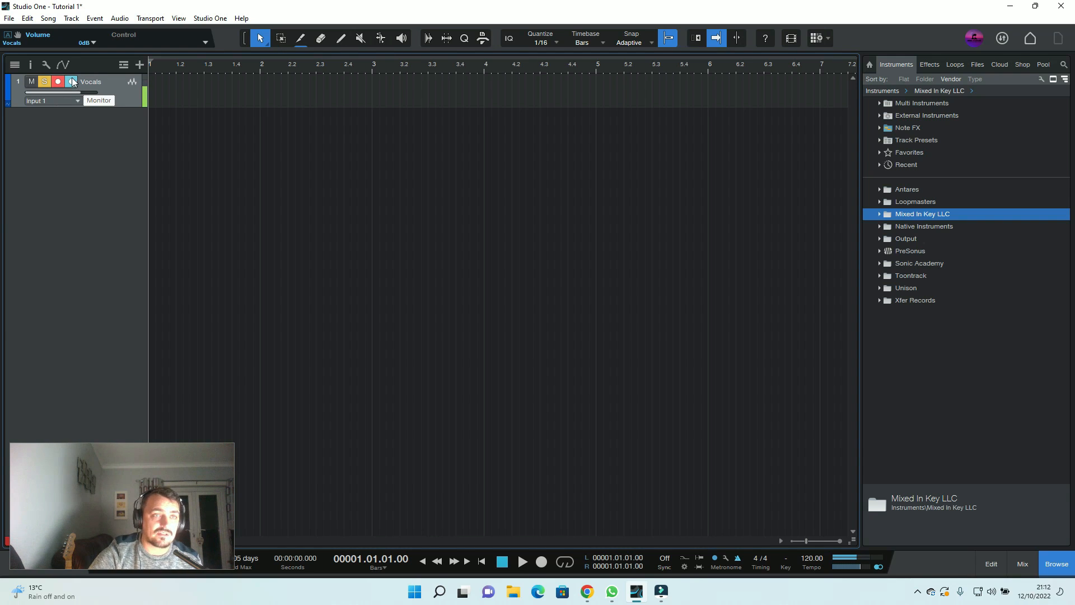
click(71, 82)
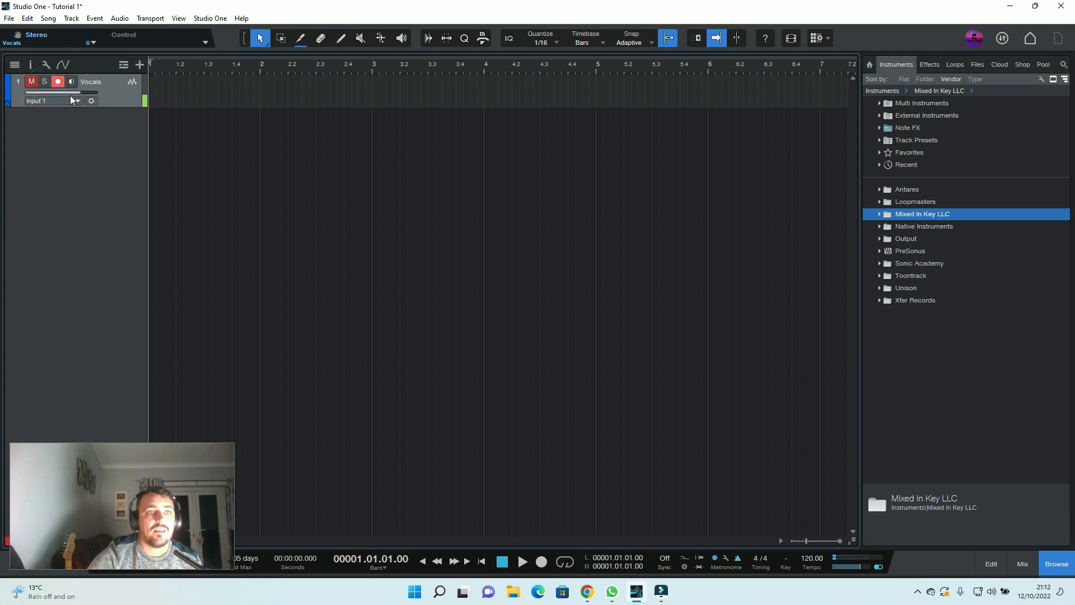
click(70, 82)
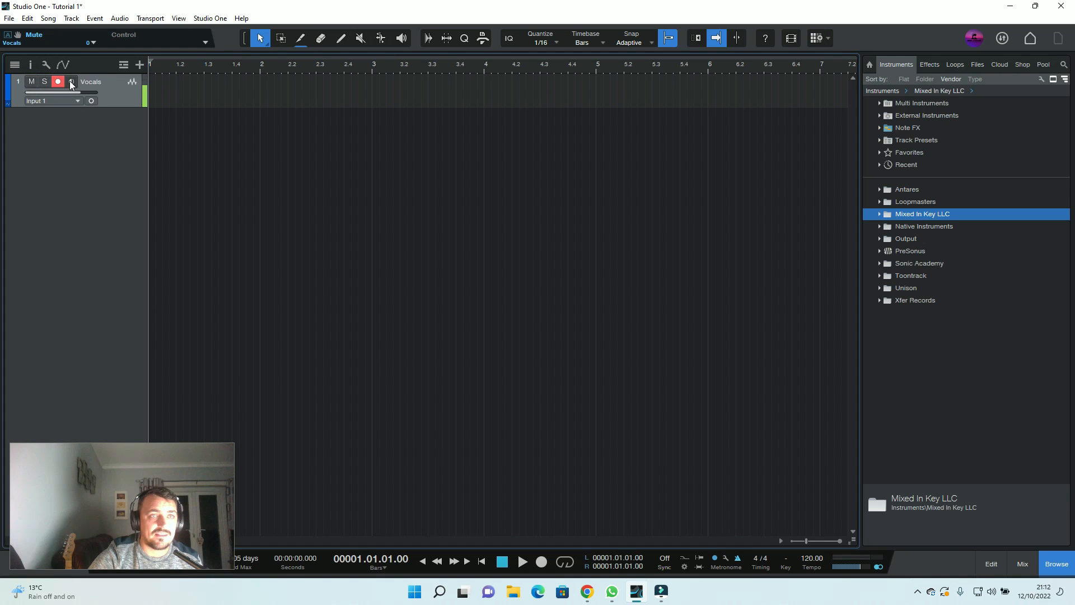
click(70, 82)
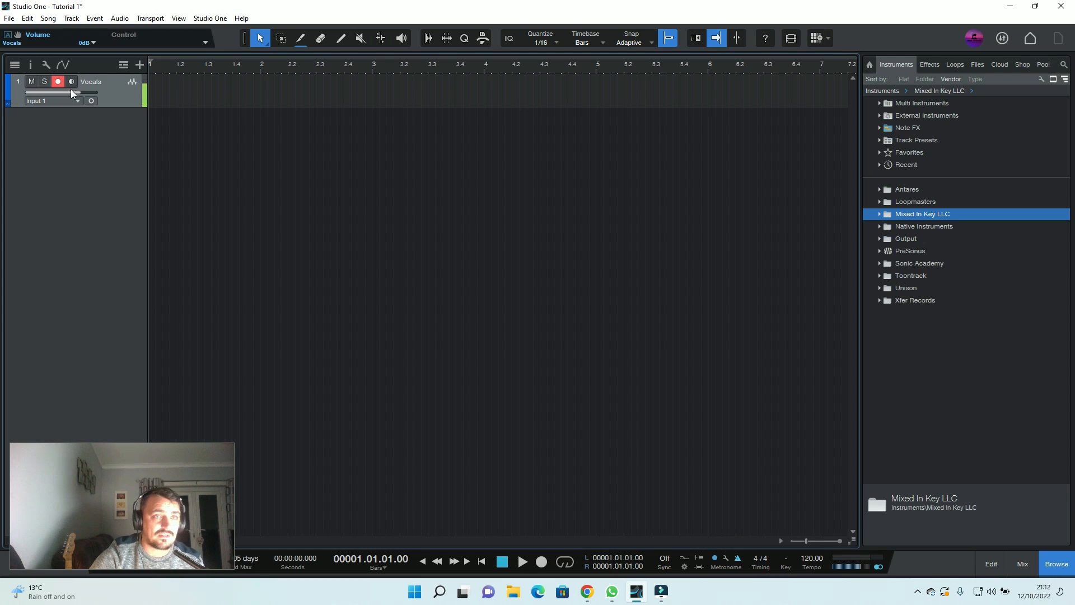
click(71, 82)
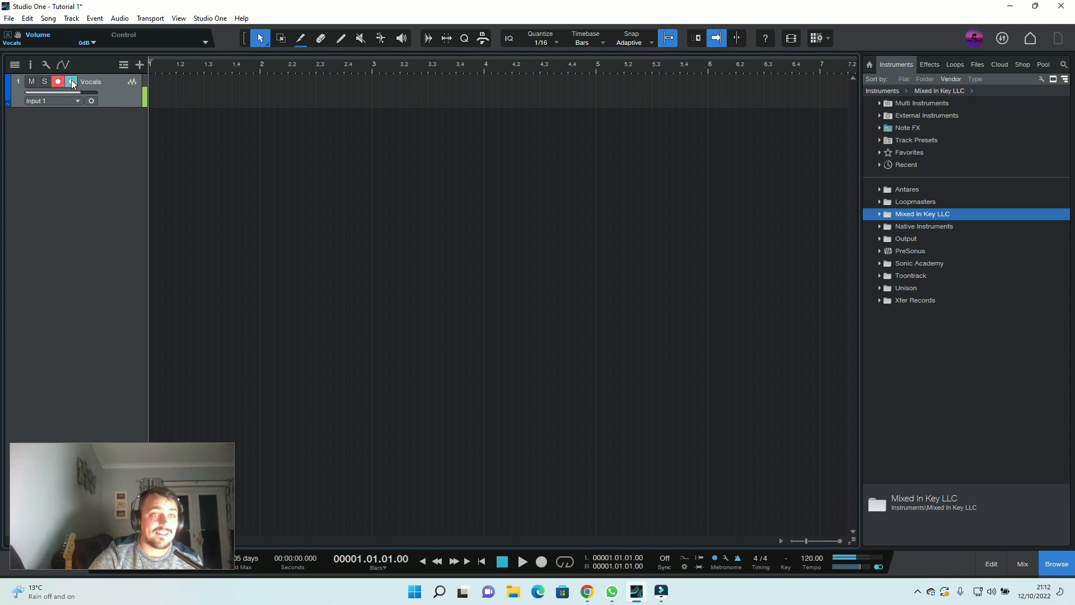
drag(76, 91, 65, 91)
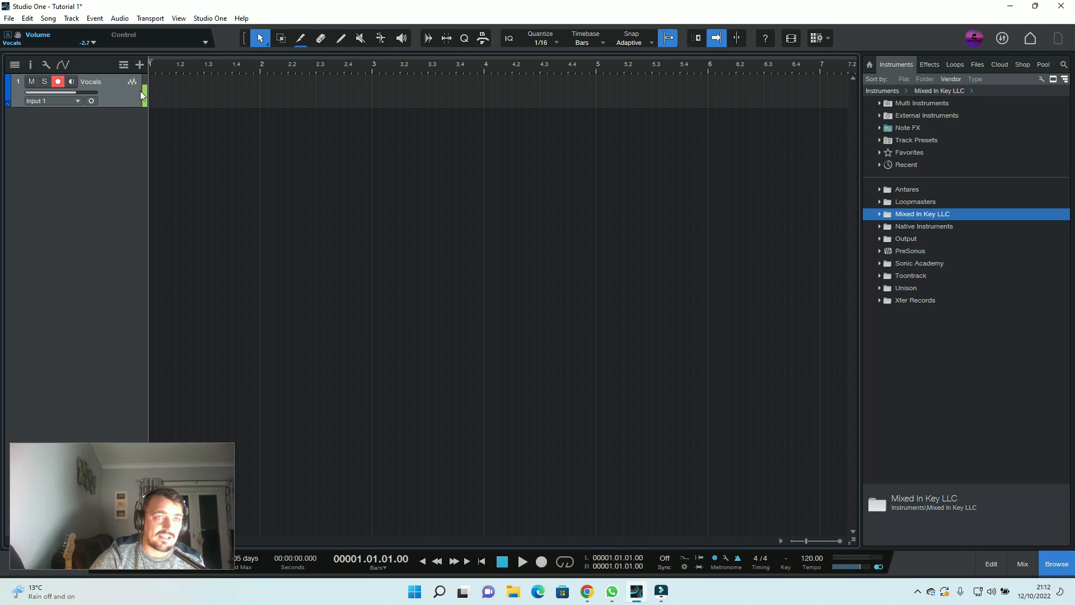
Show the Mix console and bring up the Vocals channel editor
click(1021, 563)
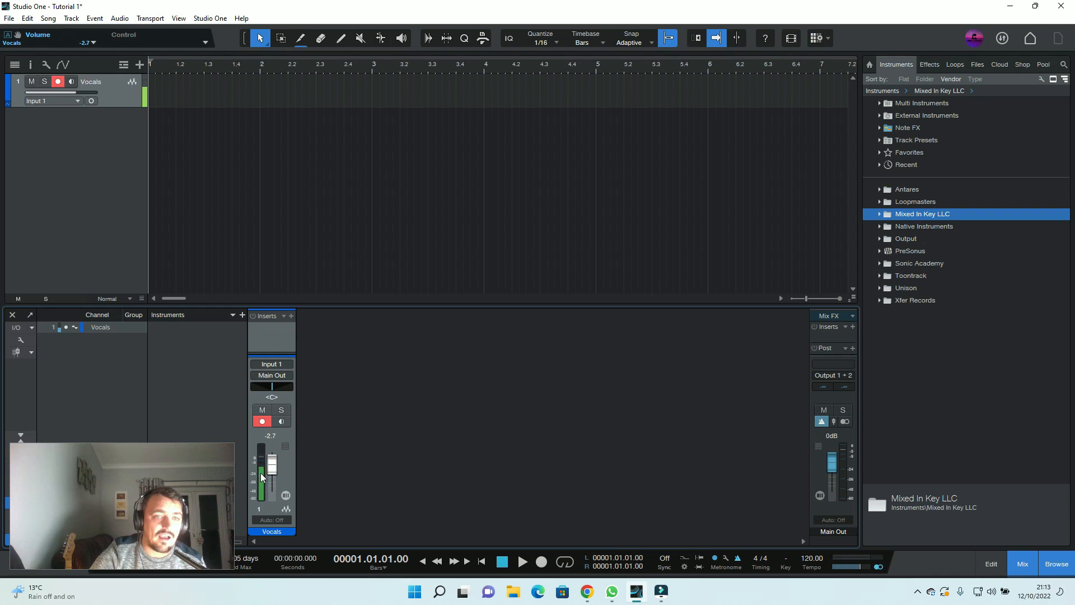
click(285, 446)
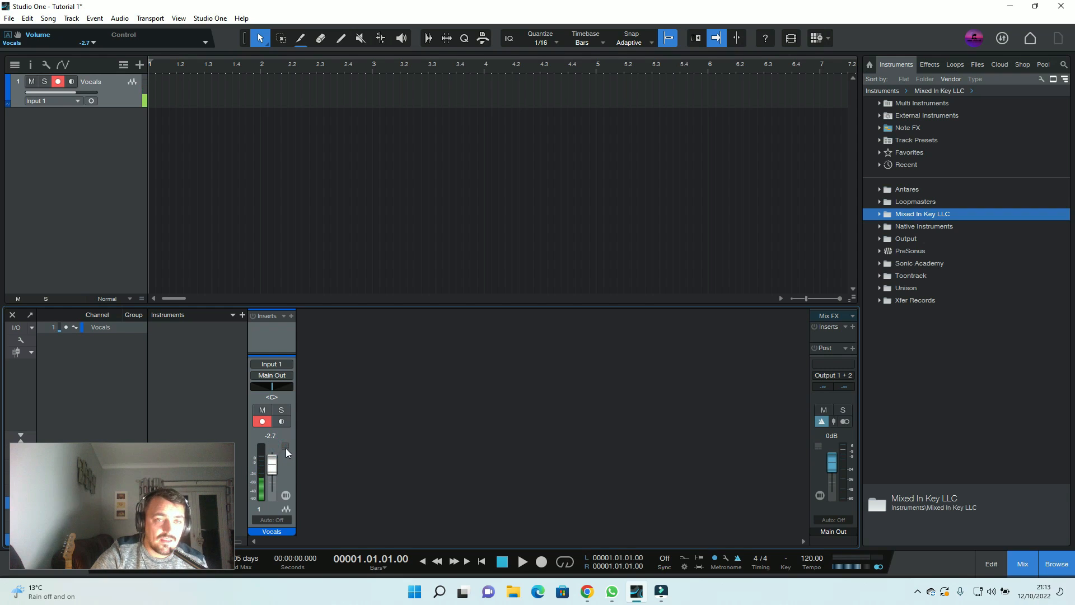
click(287, 447)
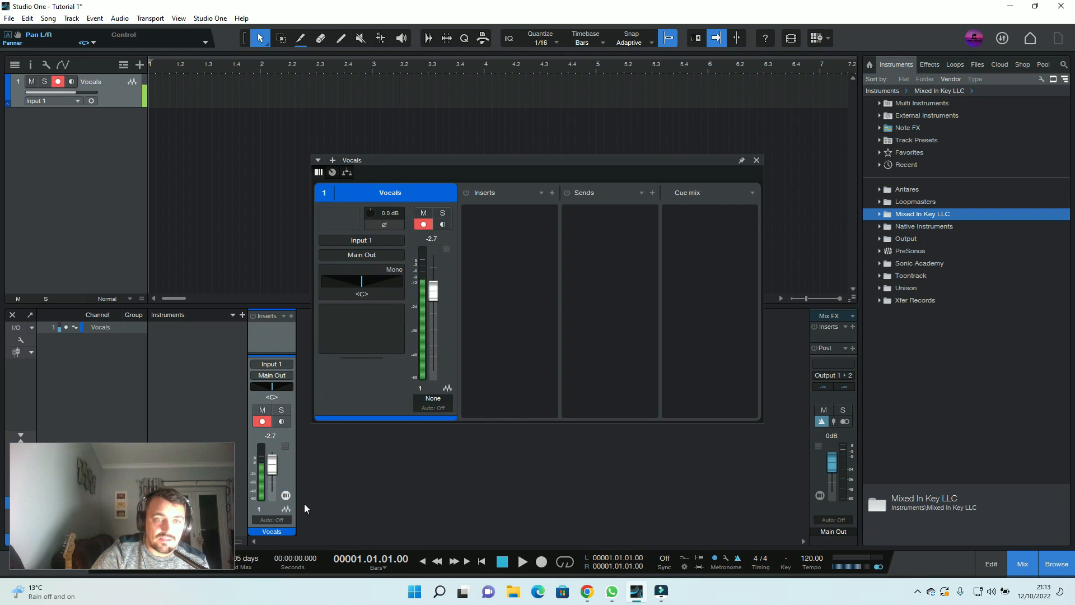
click(756, 160)
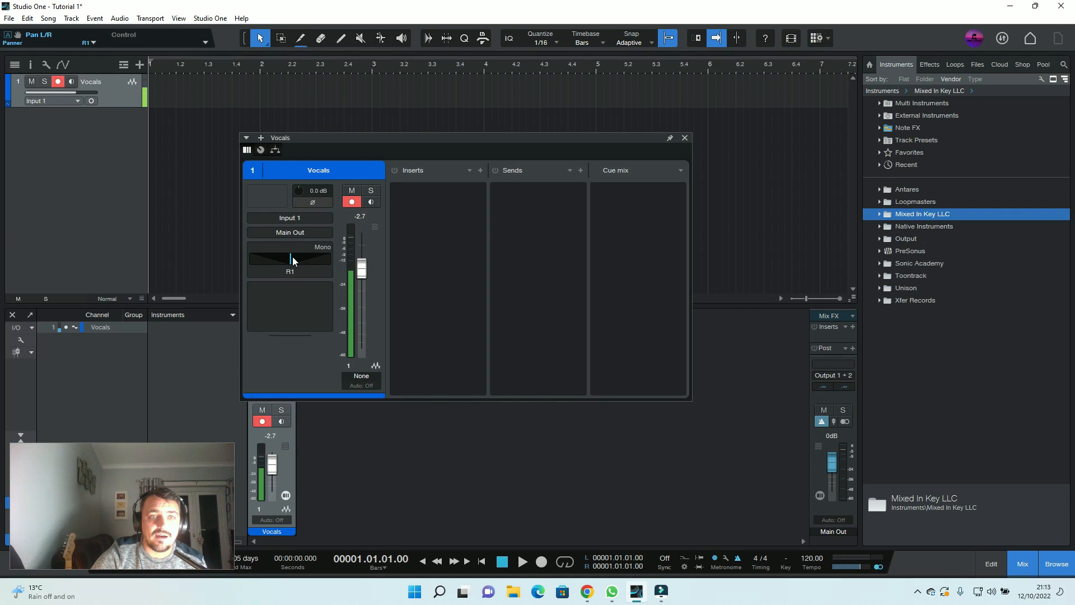
click(290, 259)
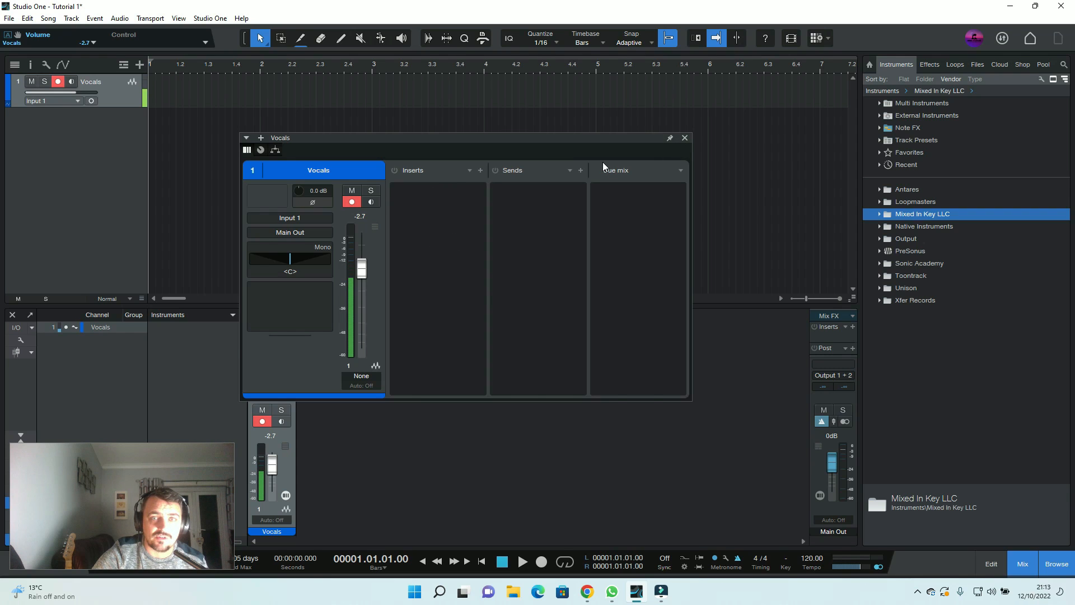
click(683, 138)
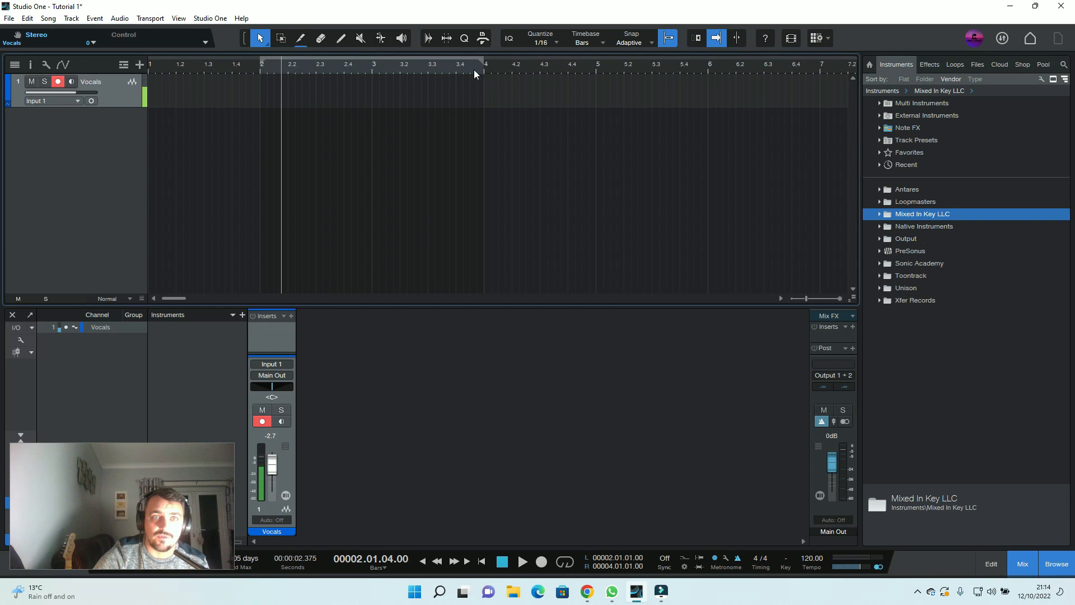
mouse_move(513, 53)
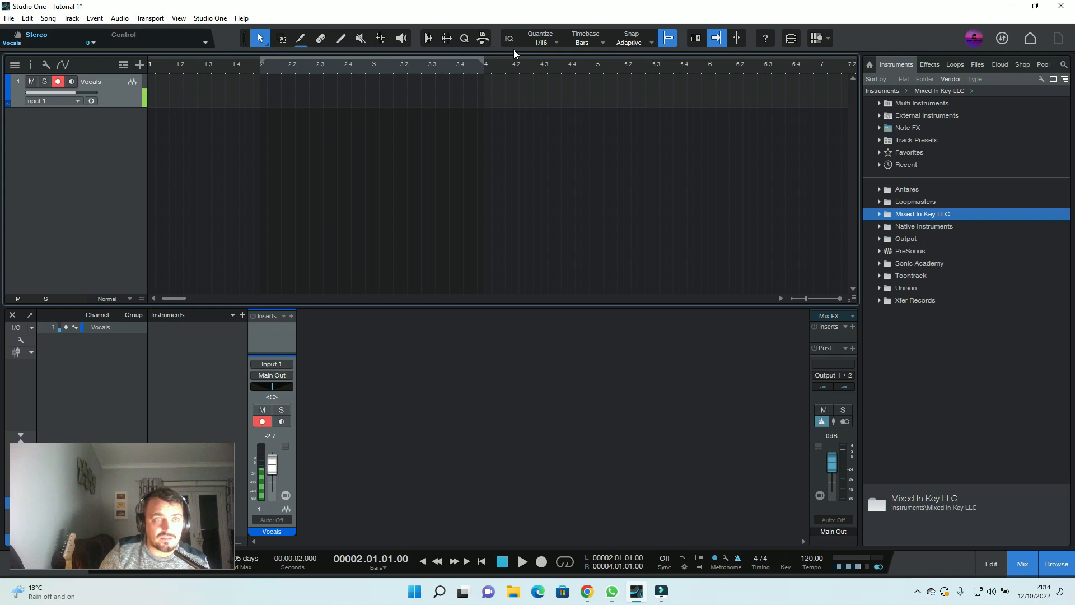
mouse_move(464, 73)
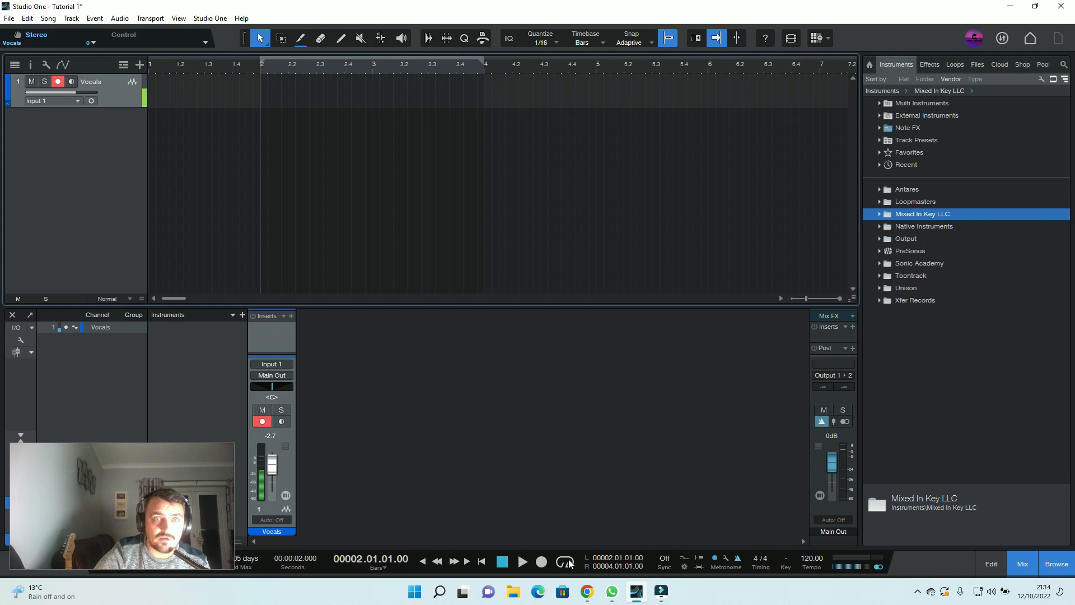
Enable looping for bars 2 to 4 and record Vocals Take 1 into the loop range
click(565, 561)
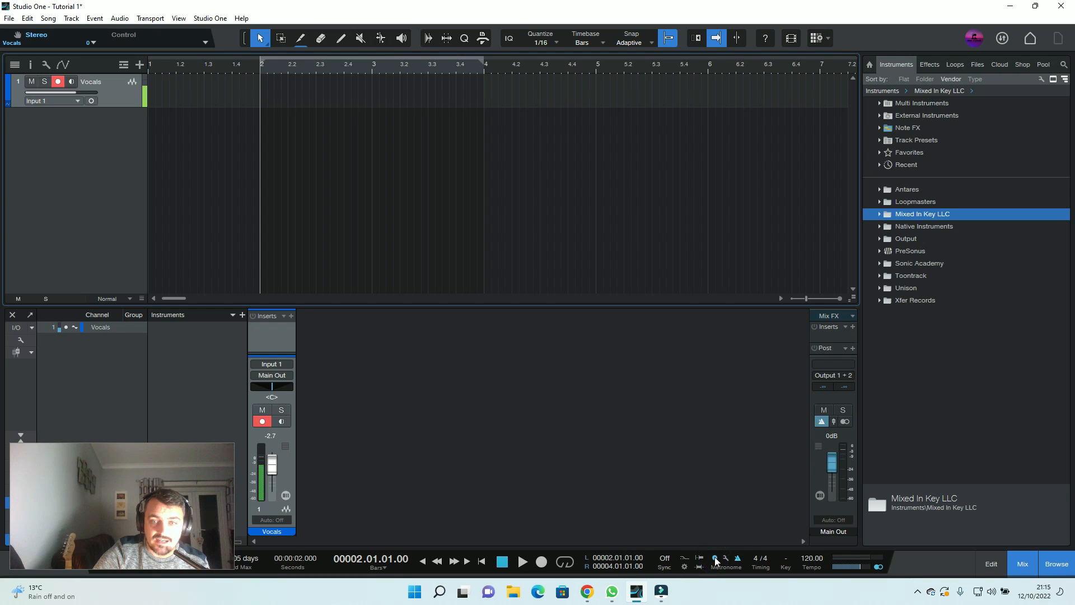
mouse_move(676, 479)
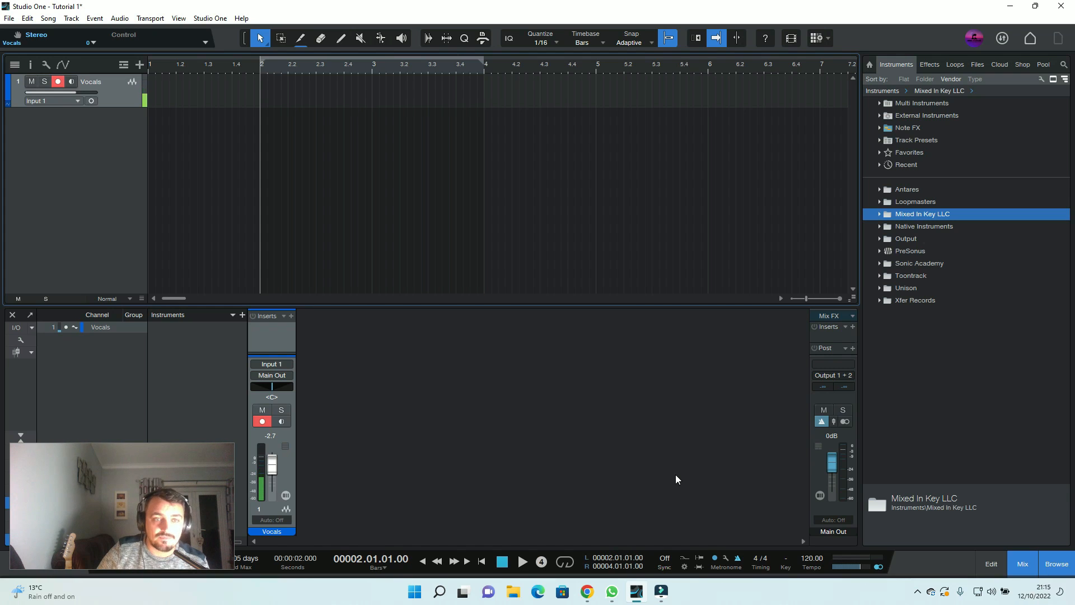
click(522, 562)
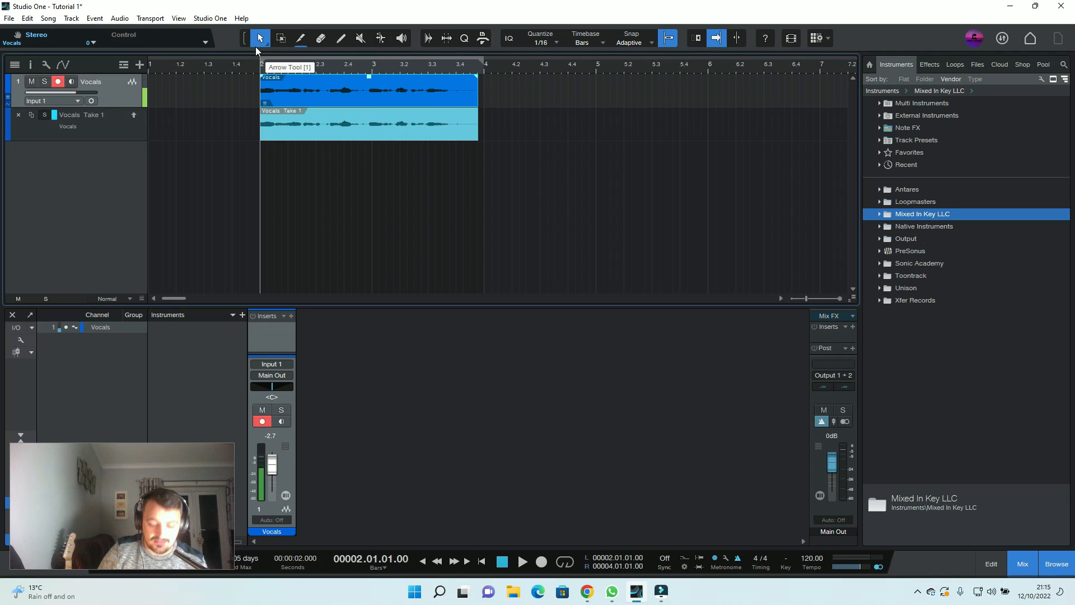
Show the Record Mode and Loop Record options set to record loop takes as layers
click(521, 561)
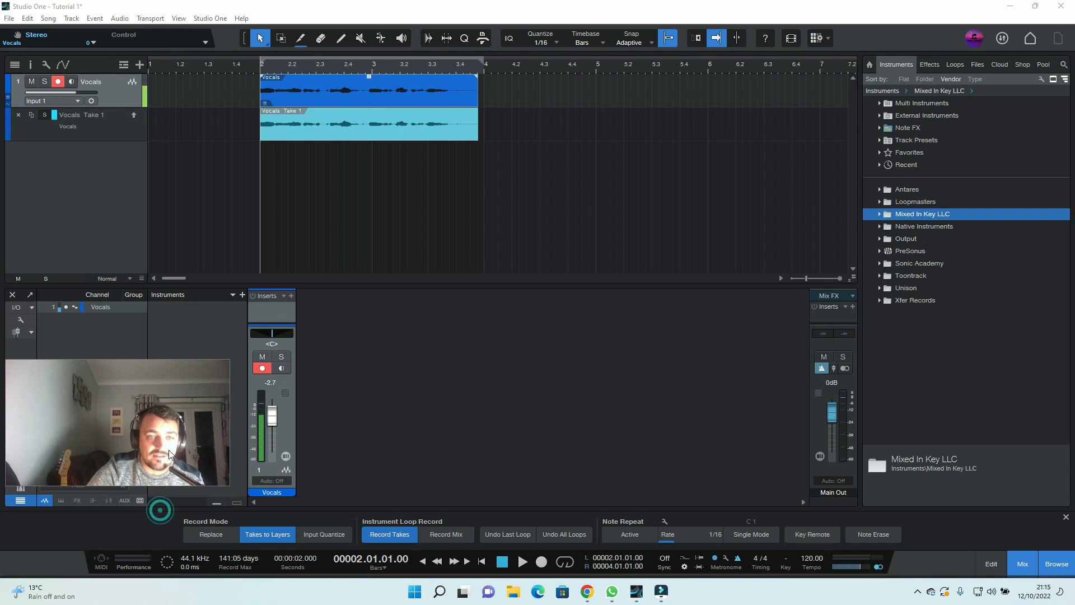
click(445, 534)
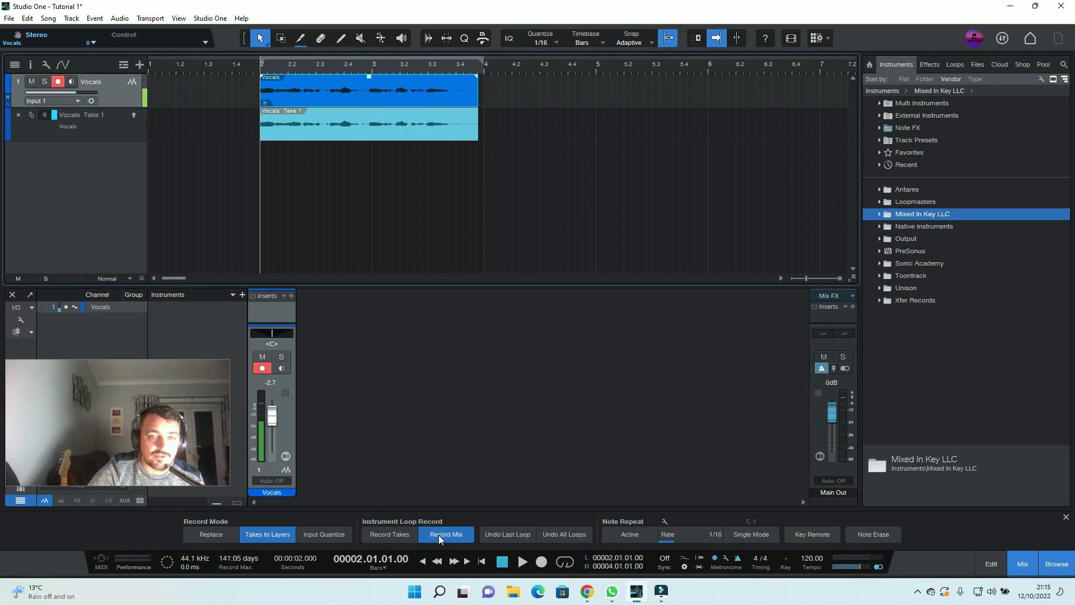
click(388, 535)
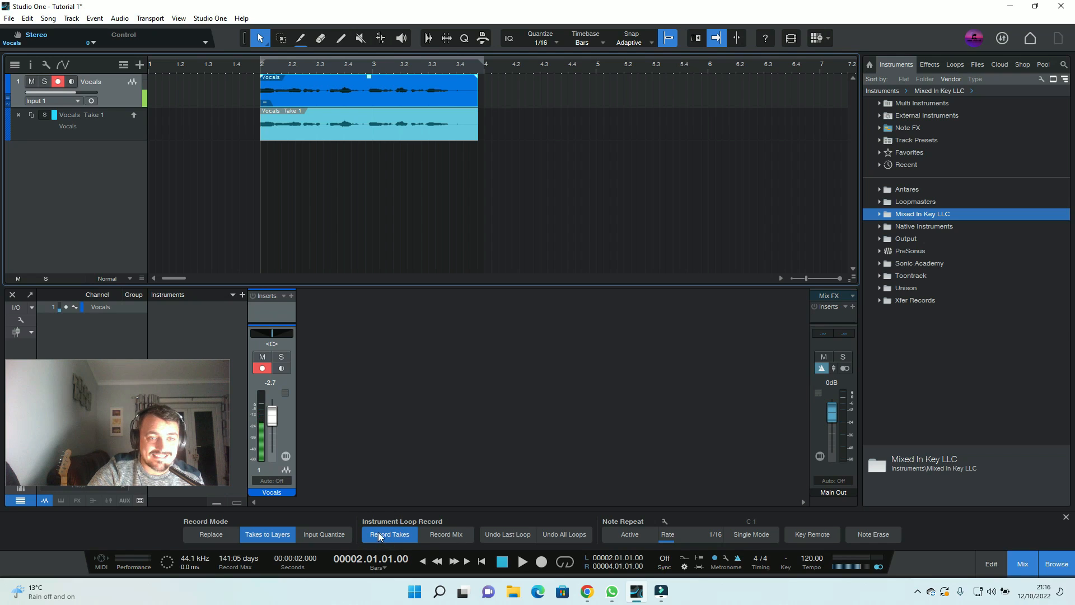
click(211, 534)
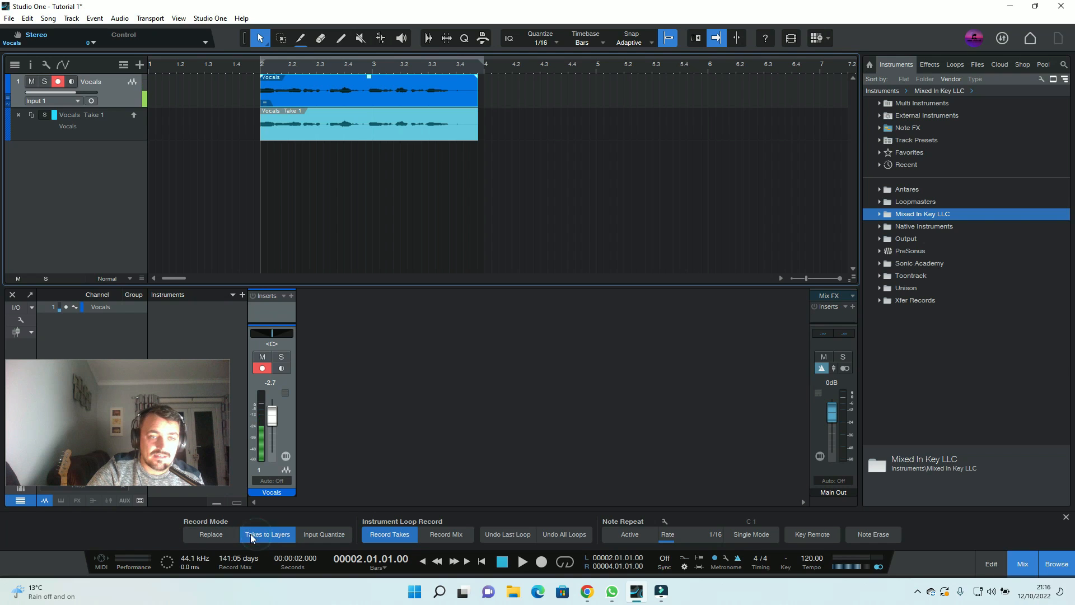
mouse_move(323, 534)
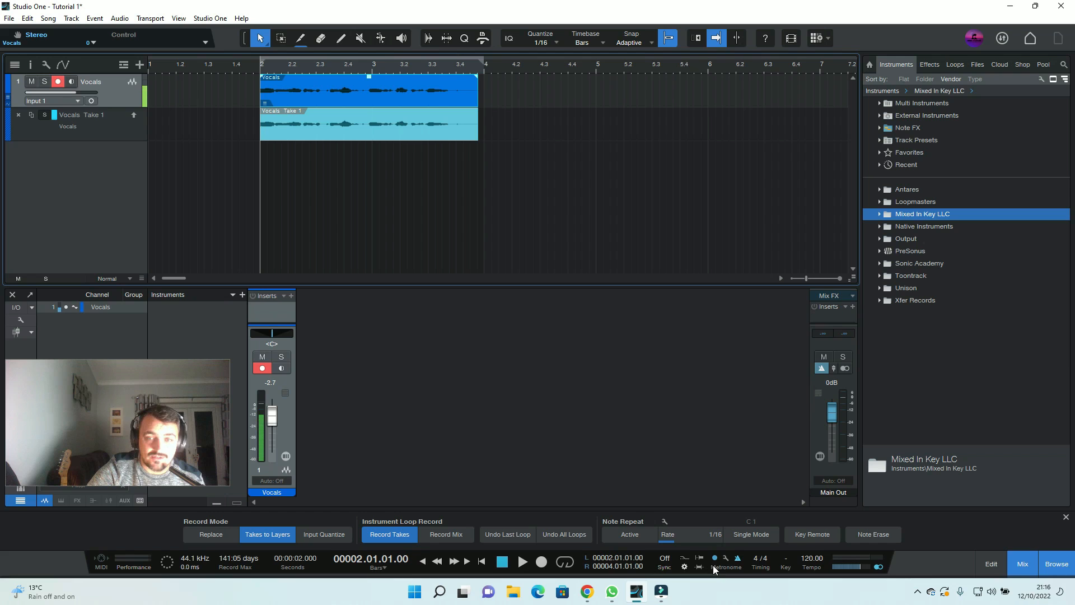
mouse_move(684, 566)
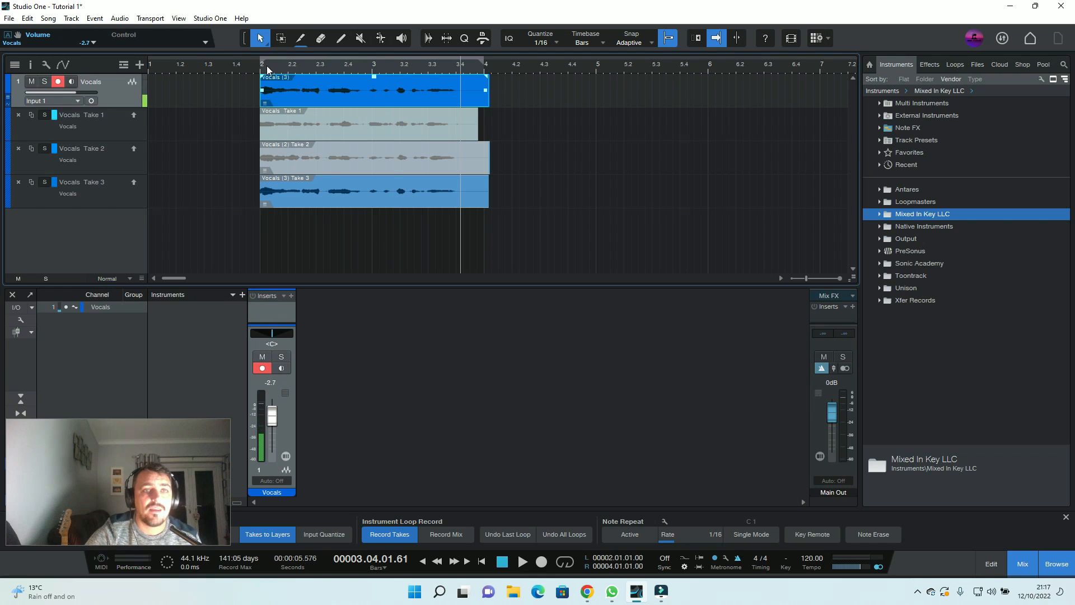
Collapse the Vocals take layers so only the main clip across bars 2–4 shows
click(261, 64)
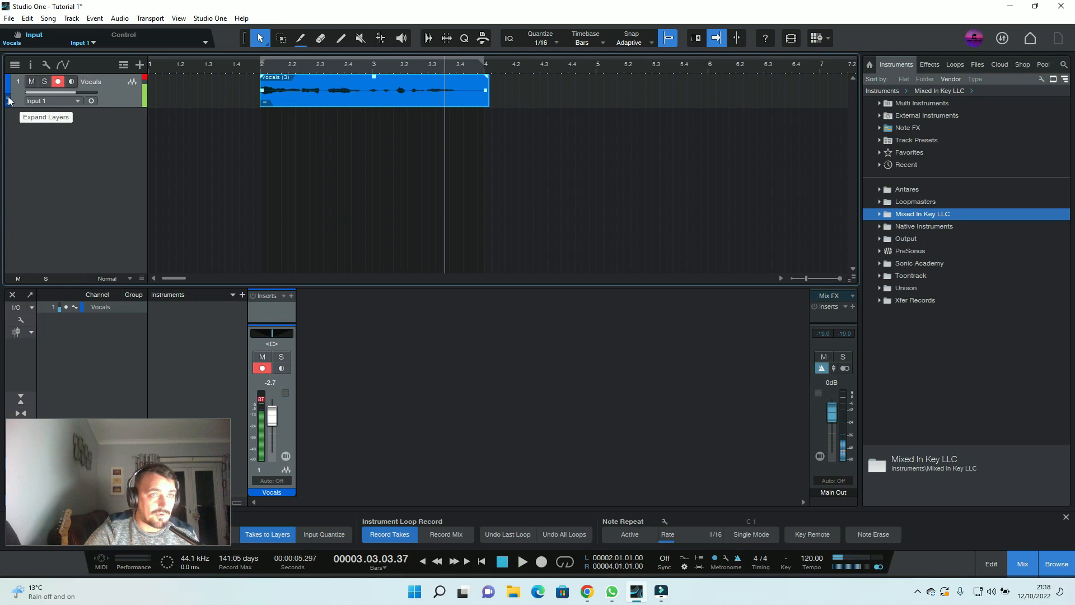
Expand the Vocals take layers, comp the opening from Take 1 and audition it
click(9, 101)
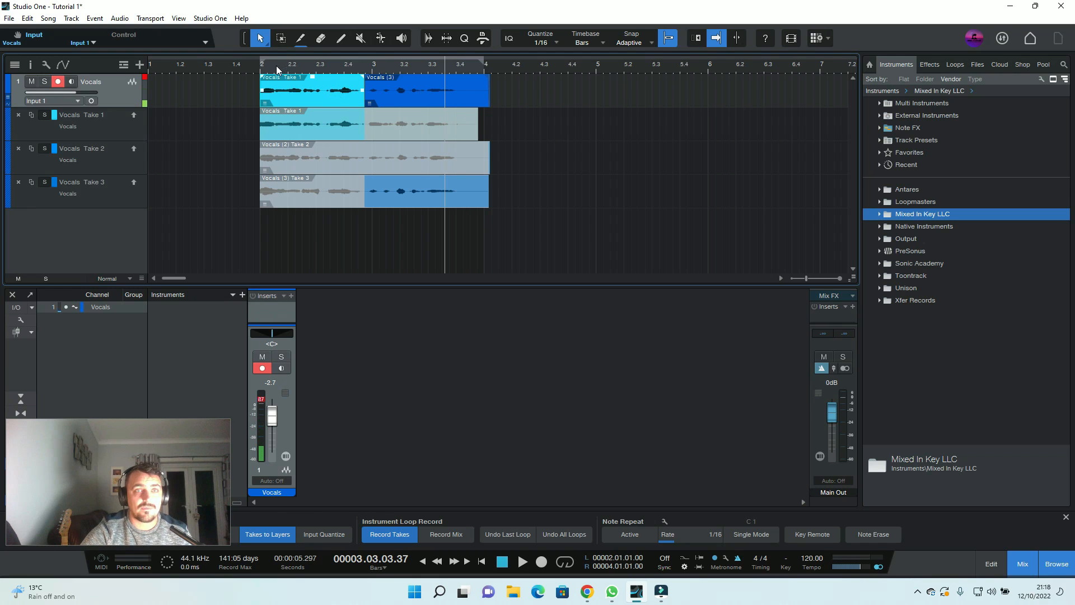
click(522, 562)
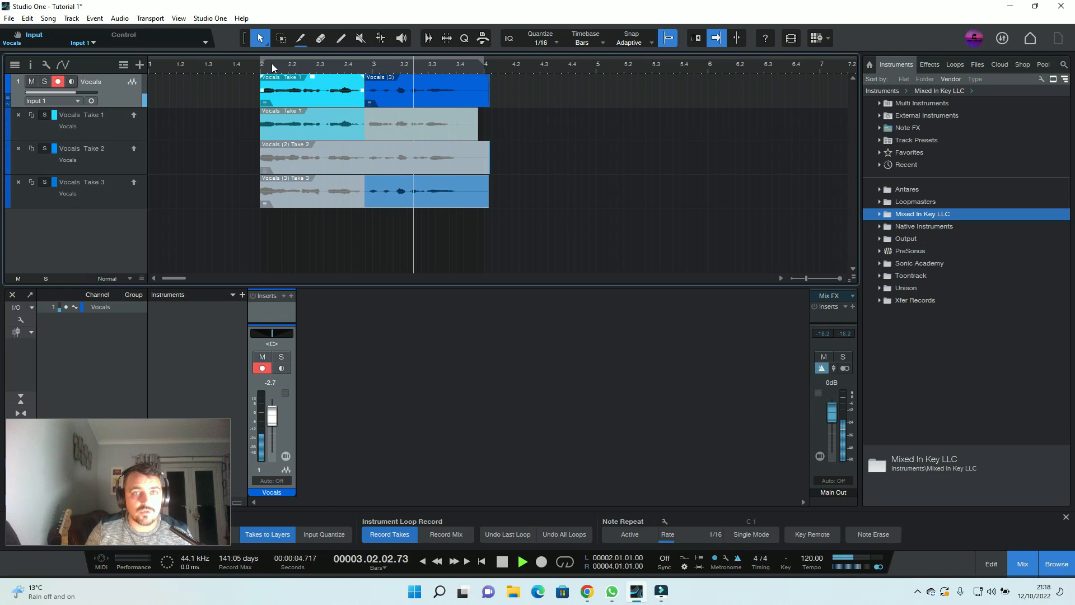
click(501, 561)
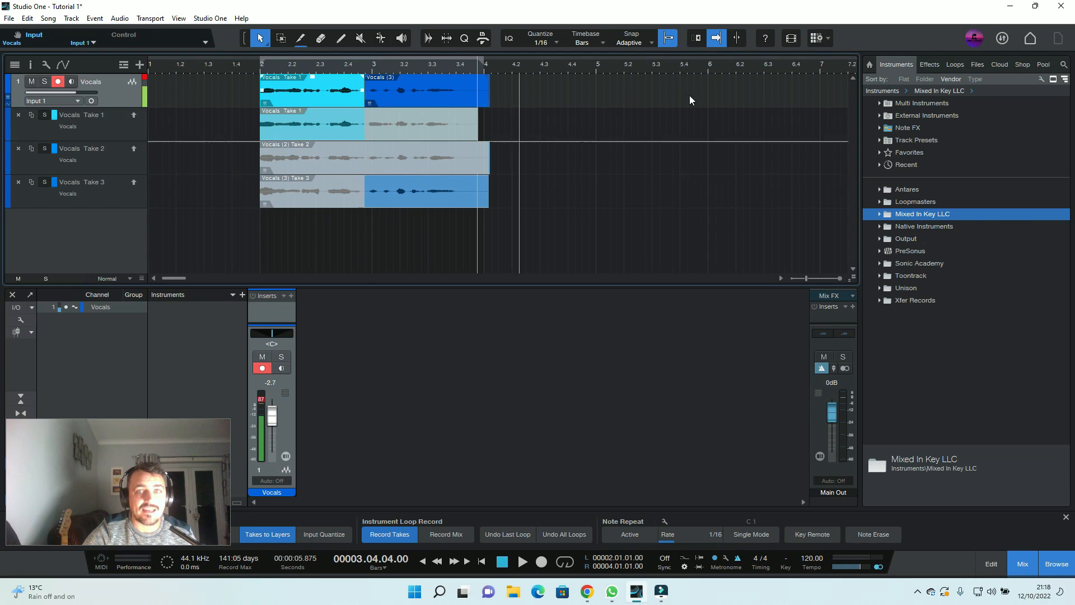
Comp the middle phrase from Take 2, disable Autoscroll and nudge Take 2's start slightly later
drag(822, 277, 809, 278)
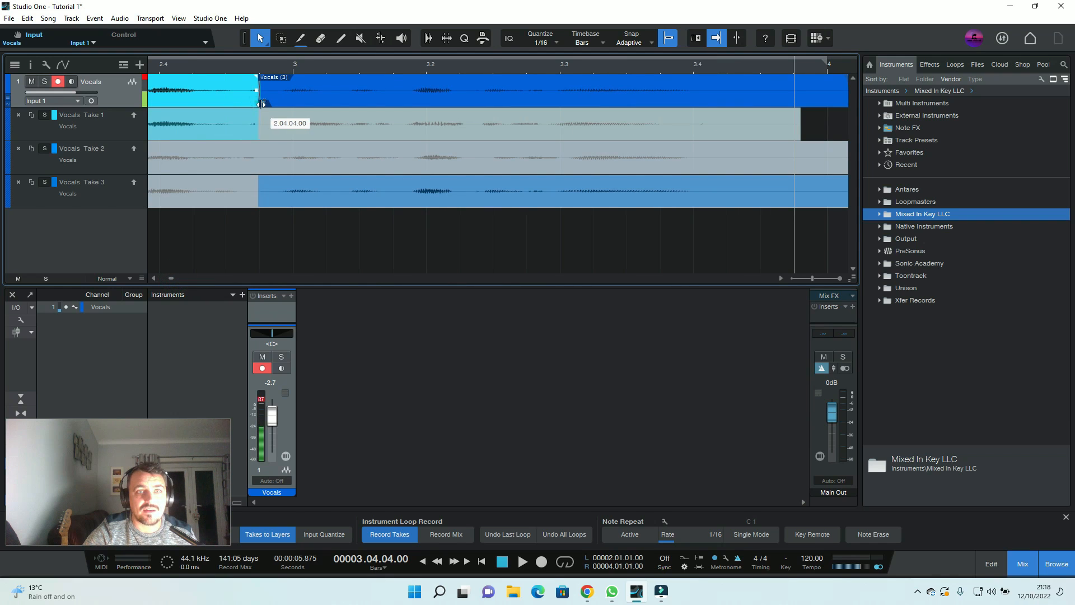
click(262, 107)
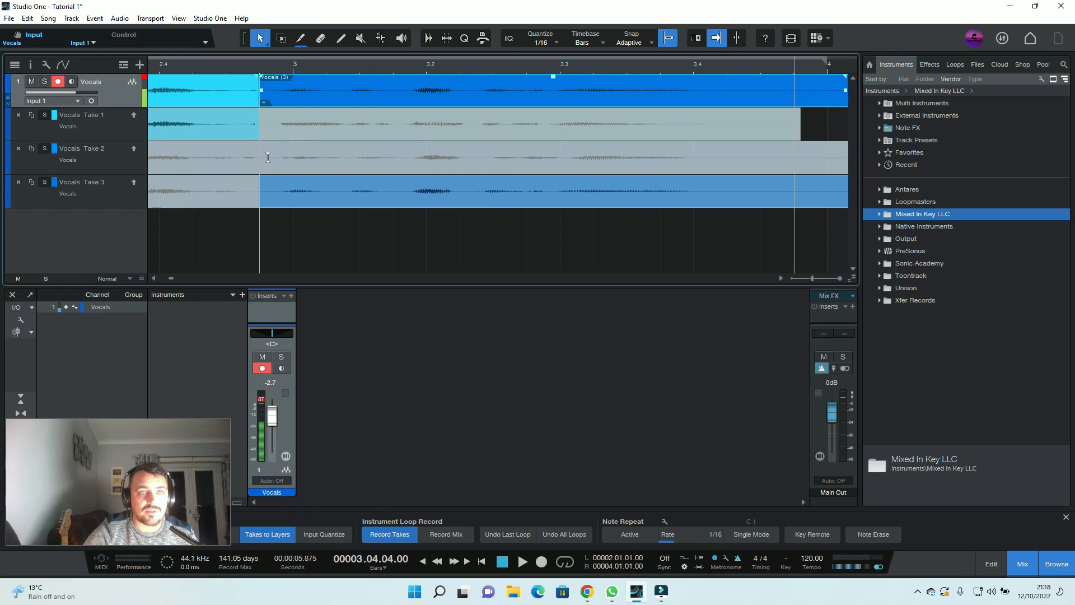
click(480, 156)
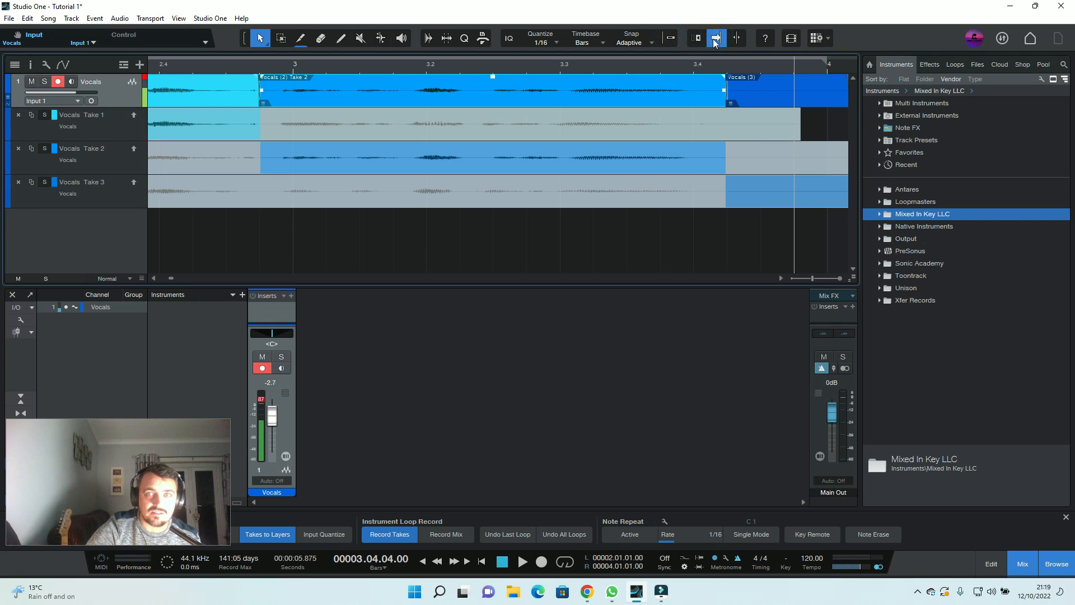
click(715, 37)
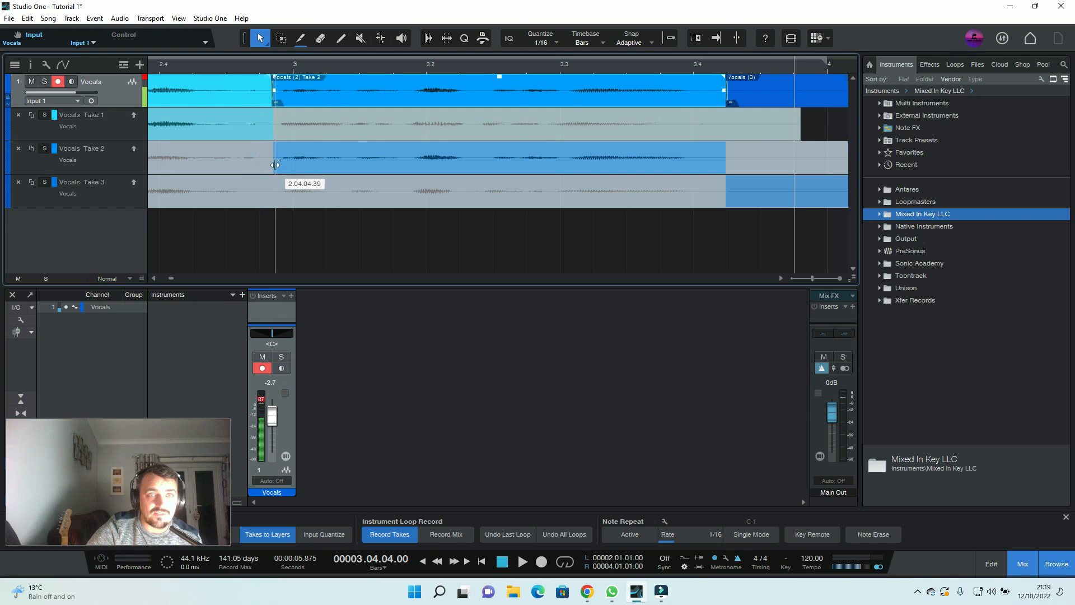
drag(275, 164, 281, 162)
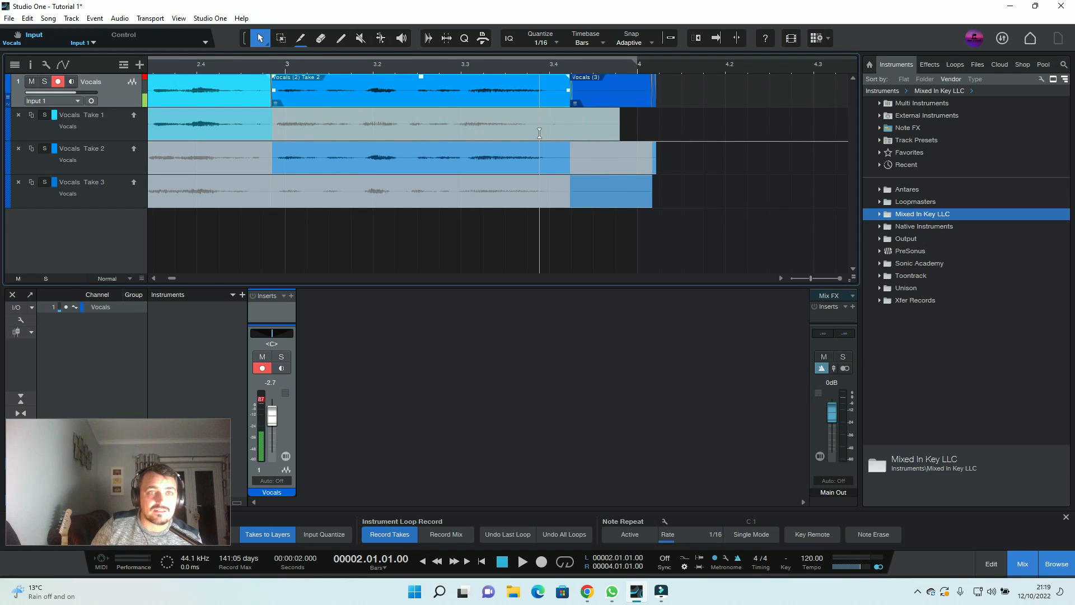
Fold away the take layers, leaving the single comped Vocals clip across bars 2–4
click(521, 561)
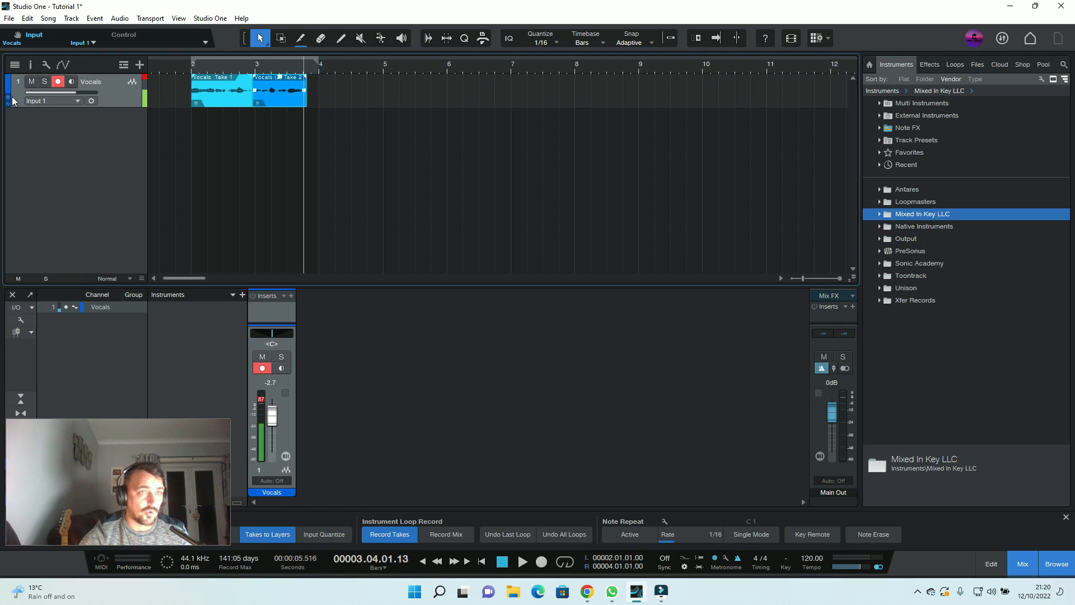
mouse_move(9, 100)
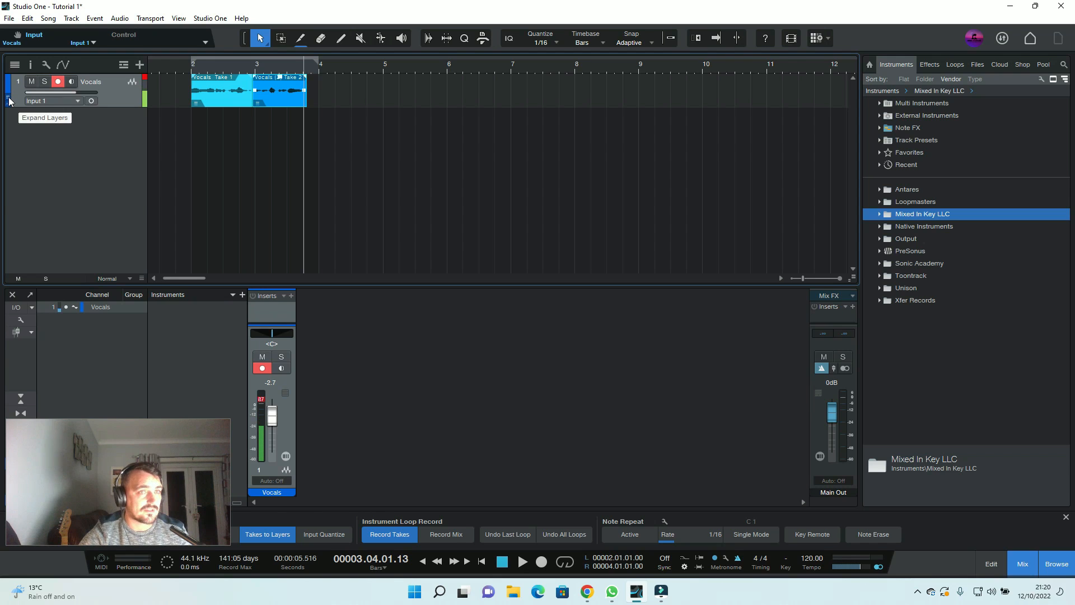
click(9, 101)
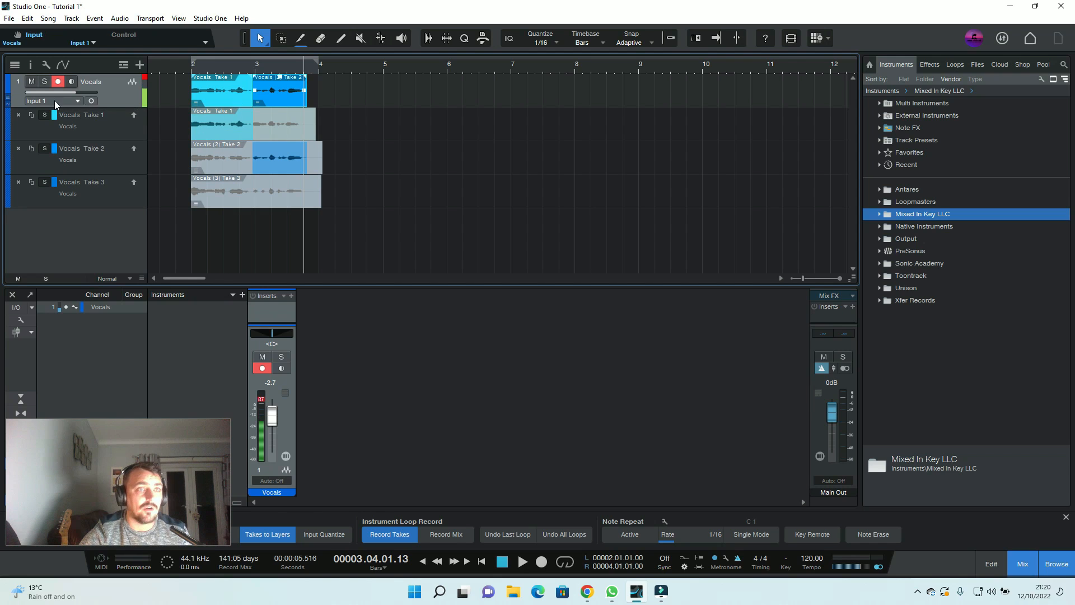
mouse_move(8, 101)
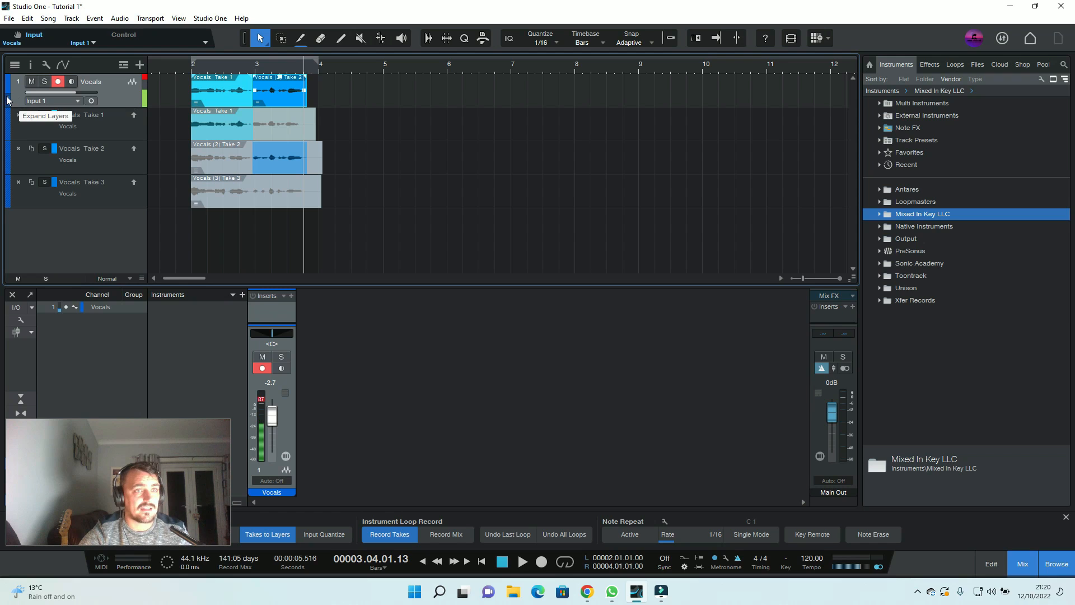
click(6, 100)
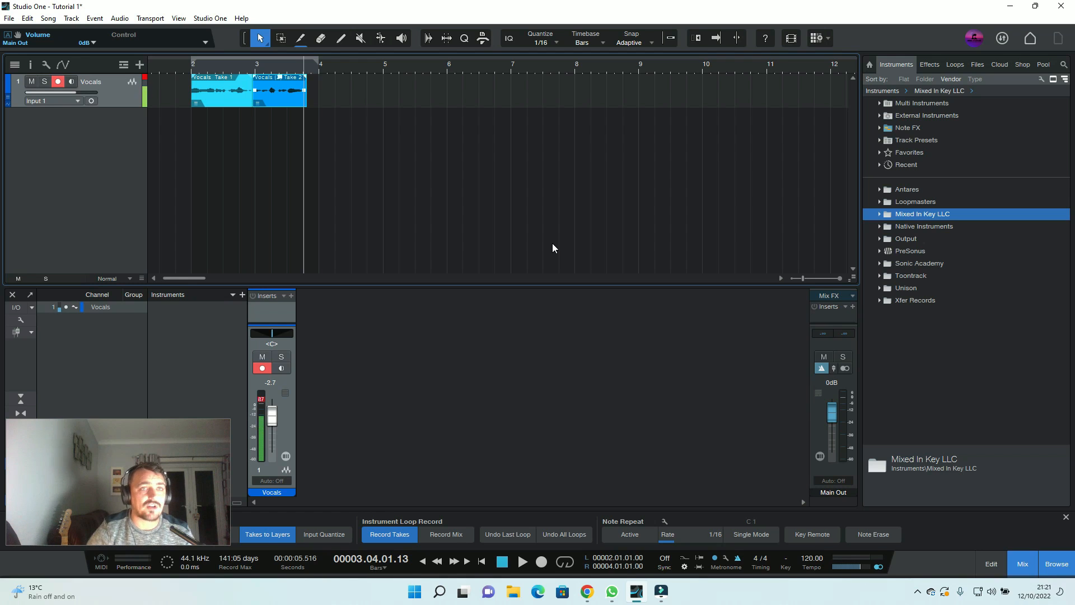
click(140, 65)
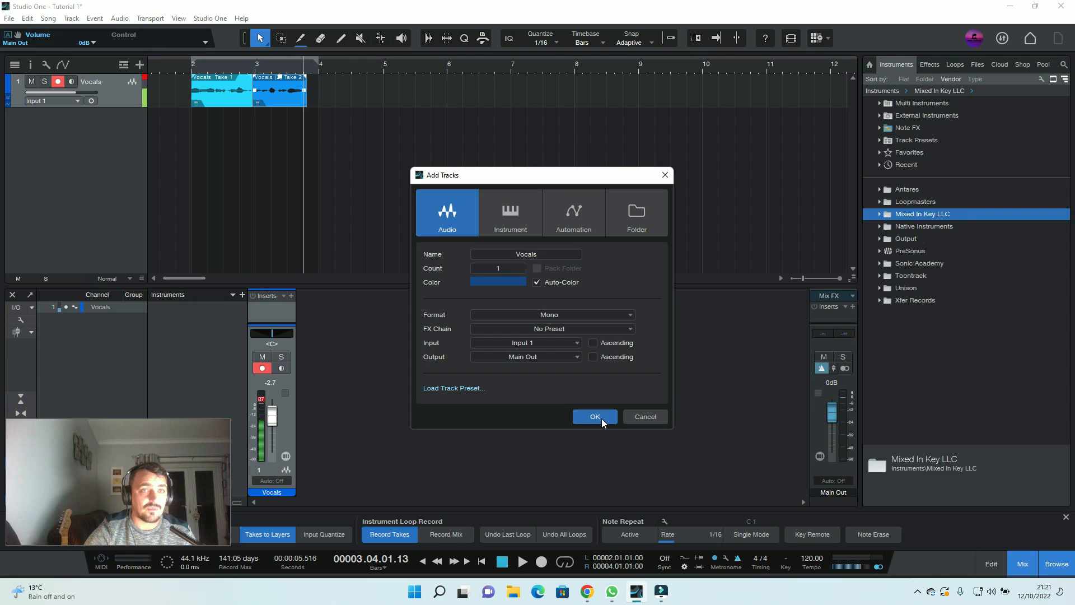
click(593, 416)
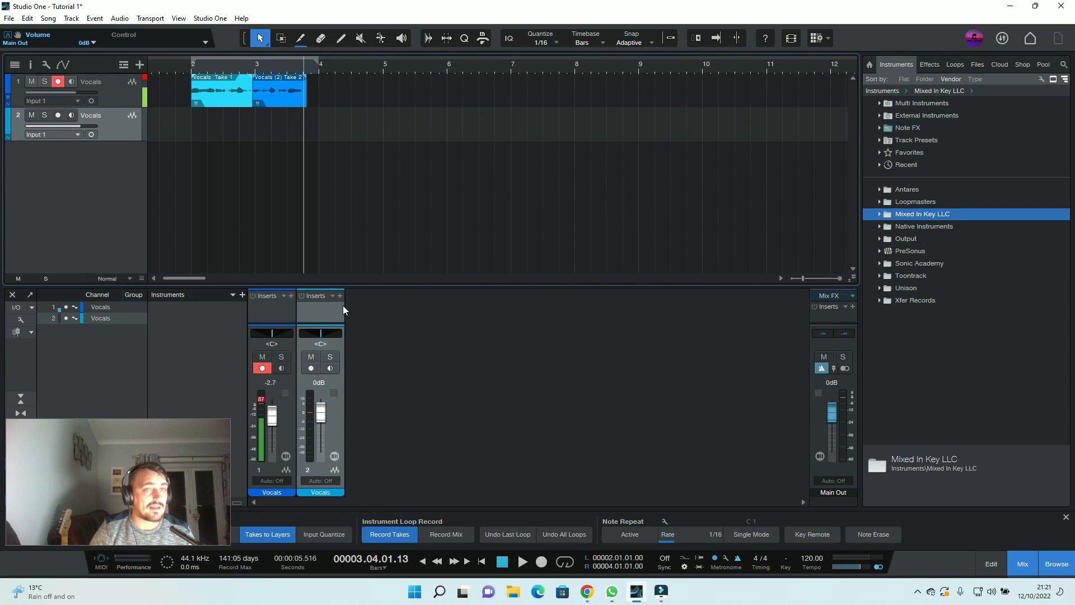
mouse_move(101, 149)
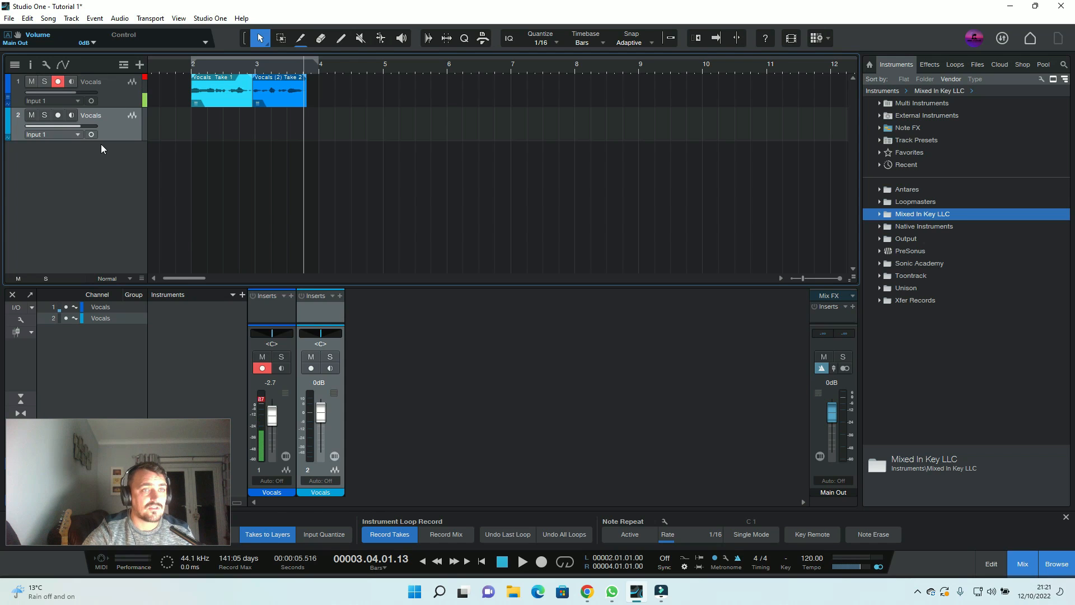
click(59, 115)
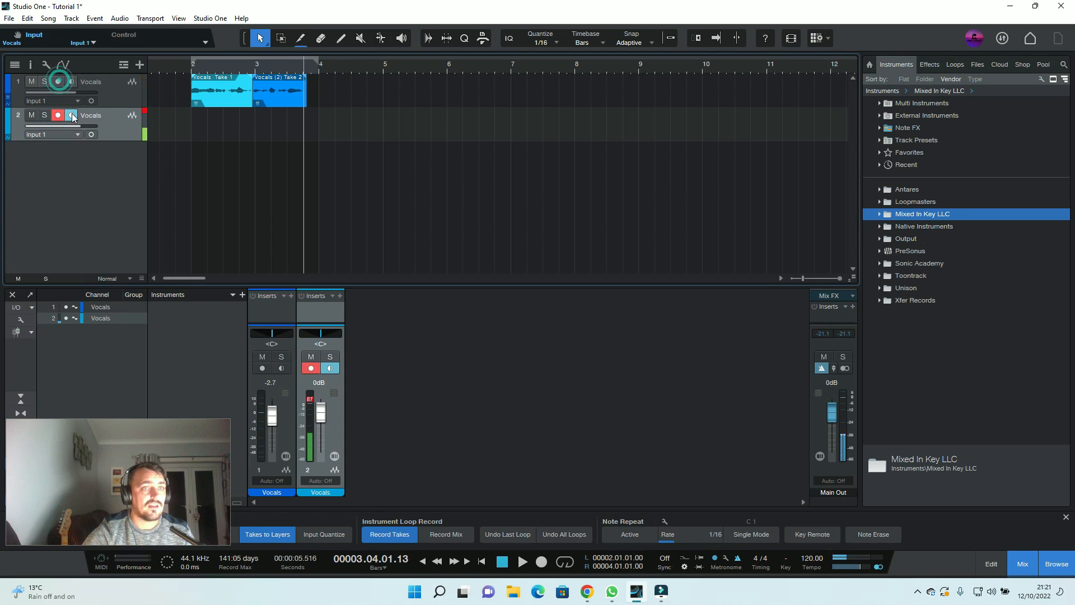
click(71, 114)
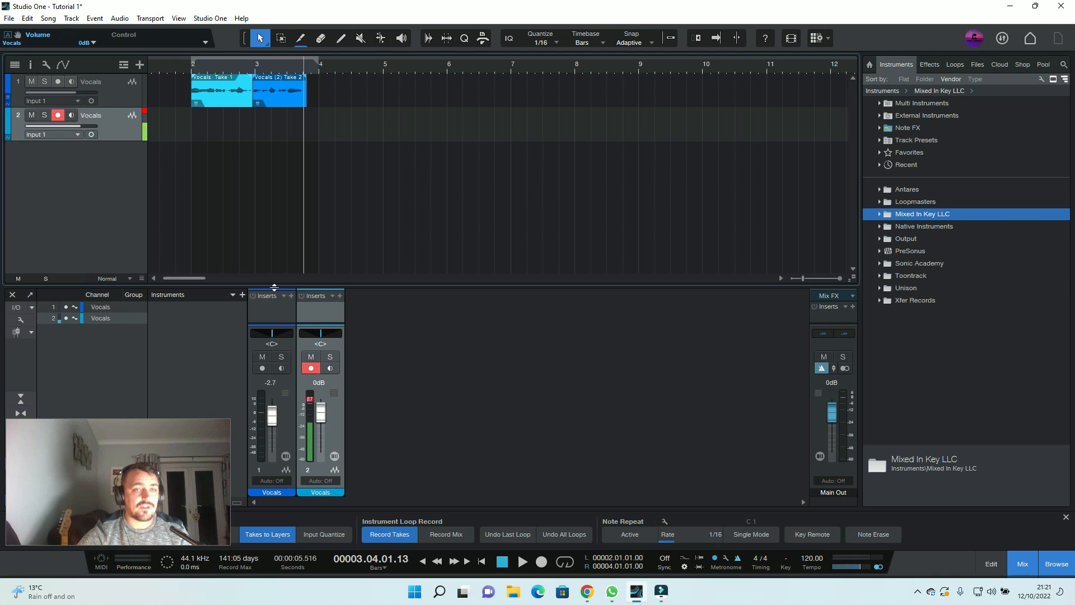
mouse_move(886, 596)
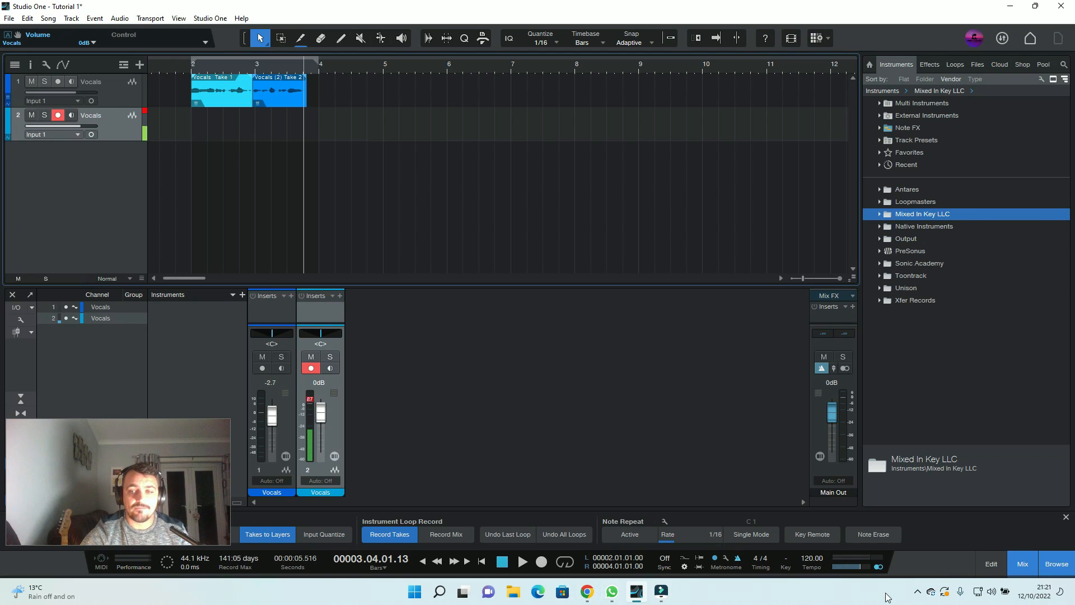